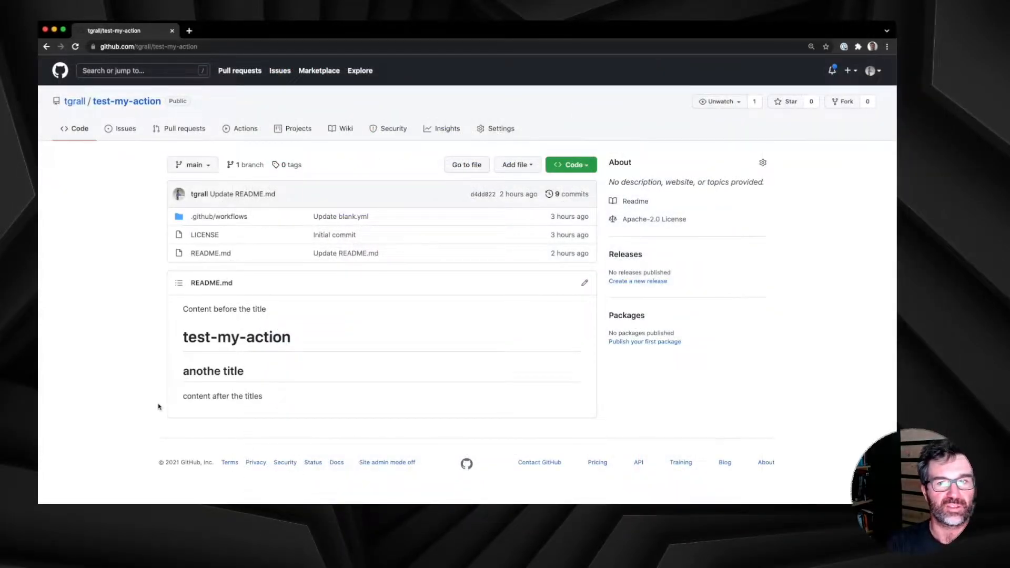
Step: Open .github/workflows/blank.yml and scroll to the 'Check files actions' step using check-files-action@test
{"action": "left_click", "coordinate": [218, 216]}
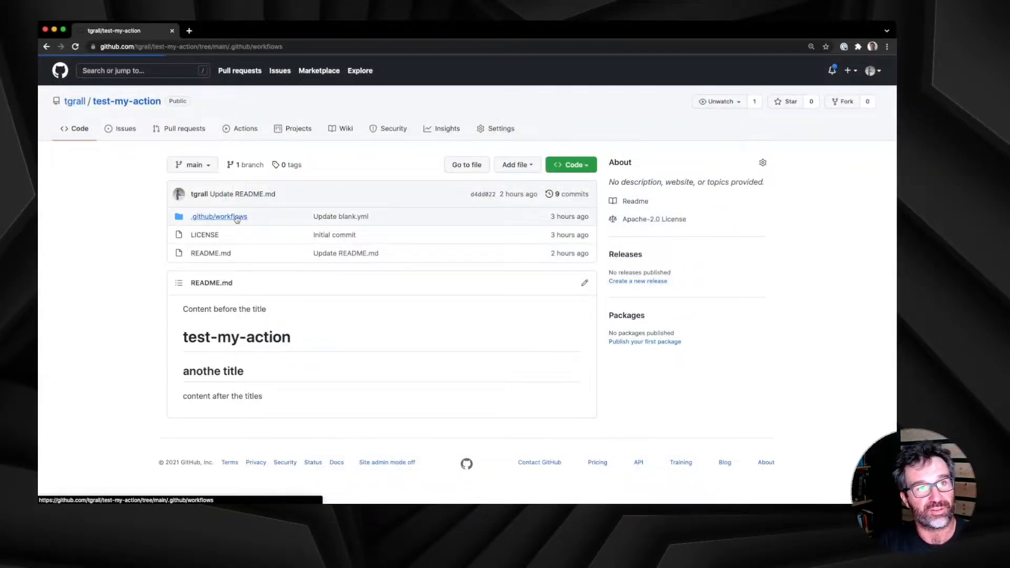
{"action": "left_click", "coordinate": [218, 215]}
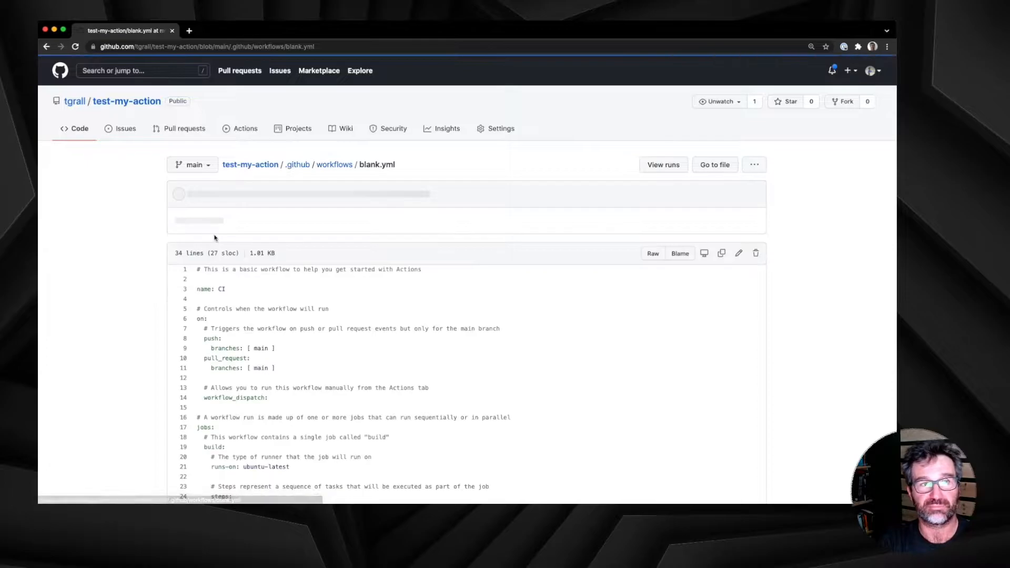
{"action": "scroll", "scroll_direction": "down", "scroll_amount": 3}
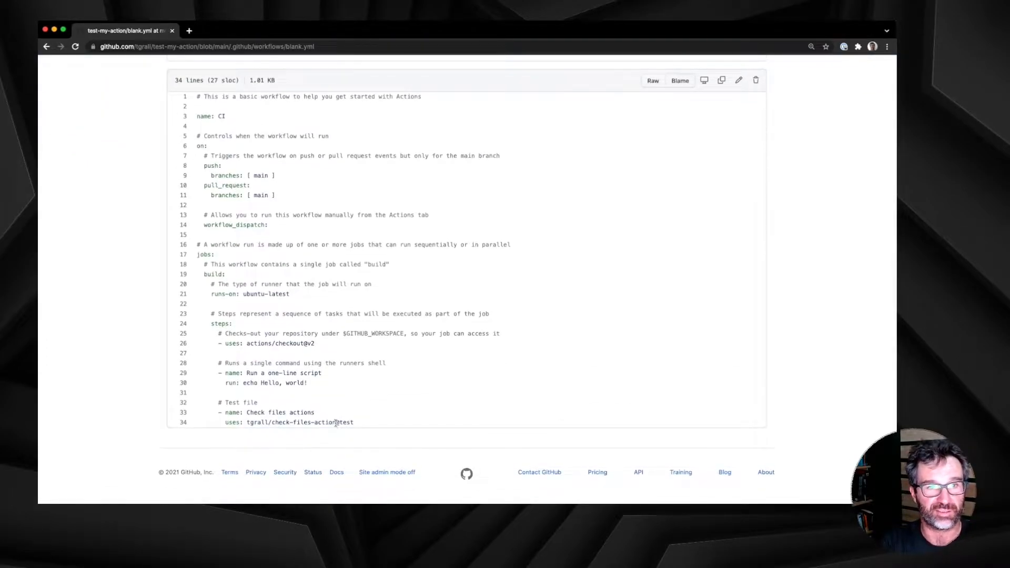
{"action": "double_click", "coordinate": [344, 422]}
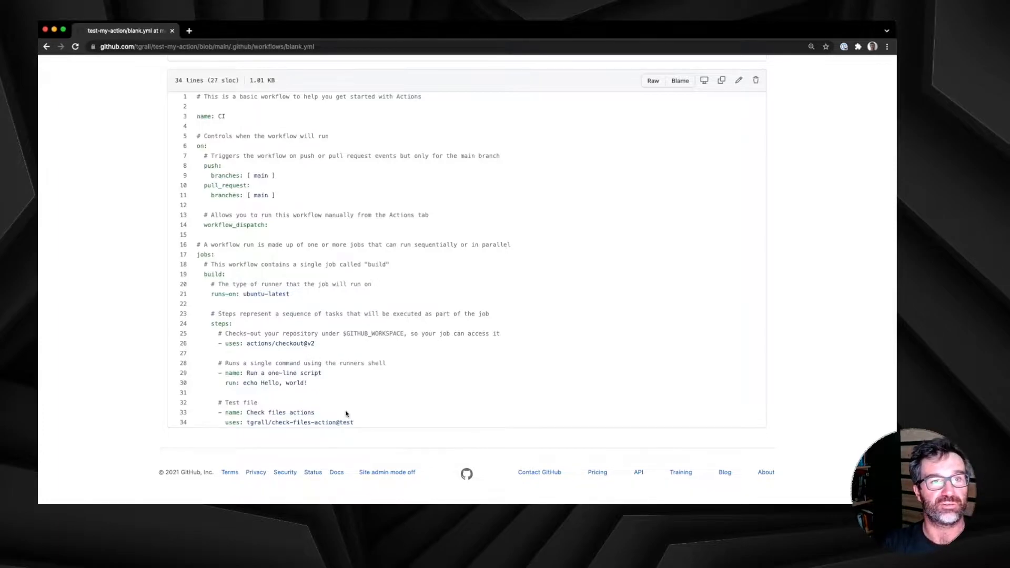
{"action": "key", "text": "cmd+tab"}
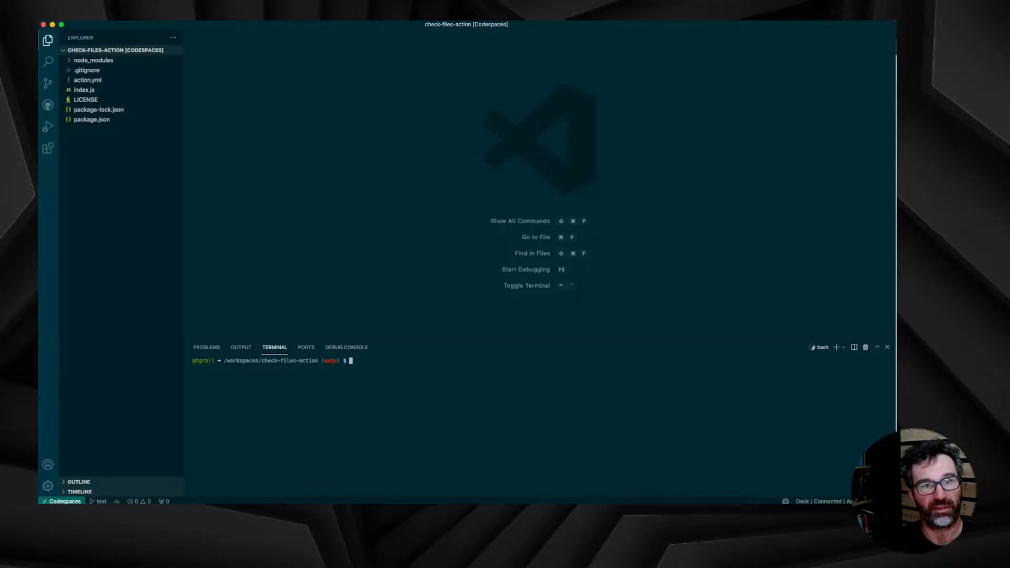
Step: In index.js, add a '// function that checks if' comment below checkFileExists
{"action": "type", "text": "ls"}
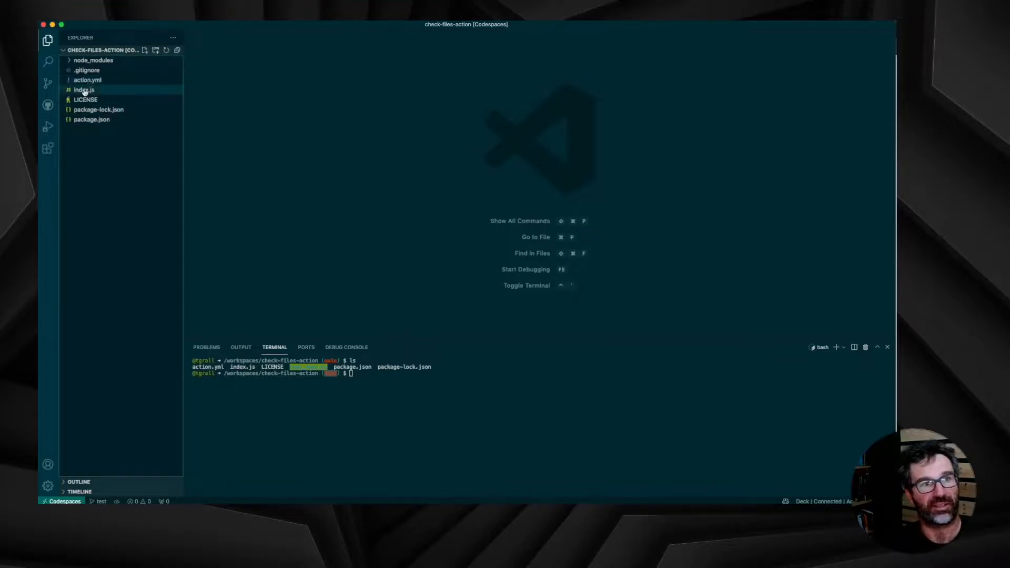
{"action": "left_click", "coordinate": [84, 89]}
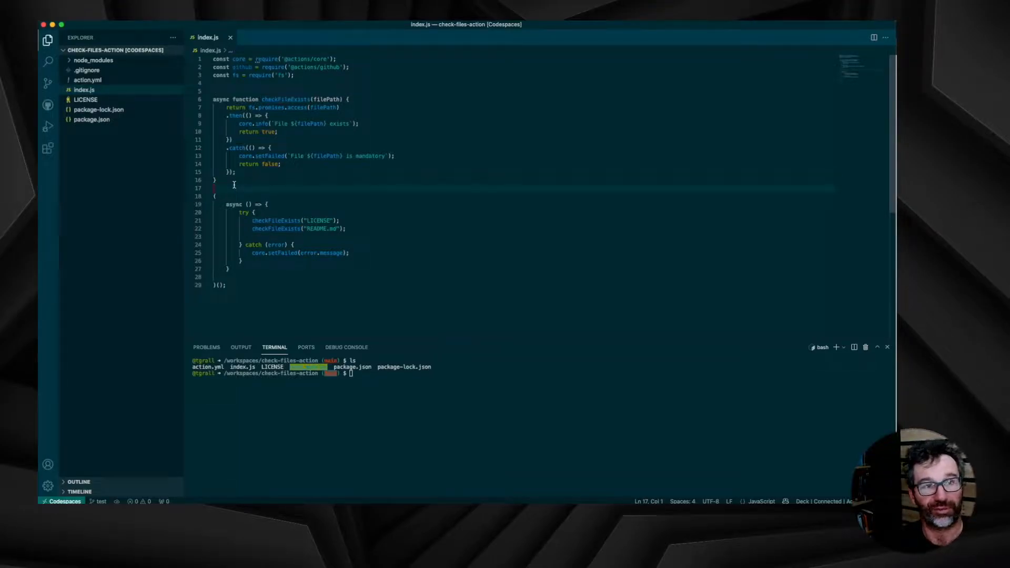
{"action": "key", "text": "Enter"}
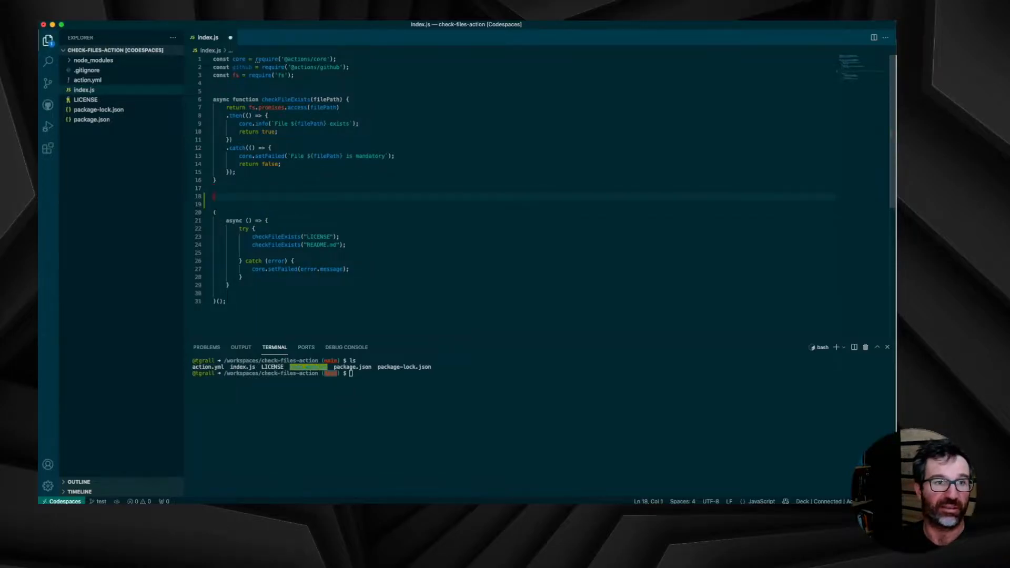
{"action": "type", "text": "// create a"}
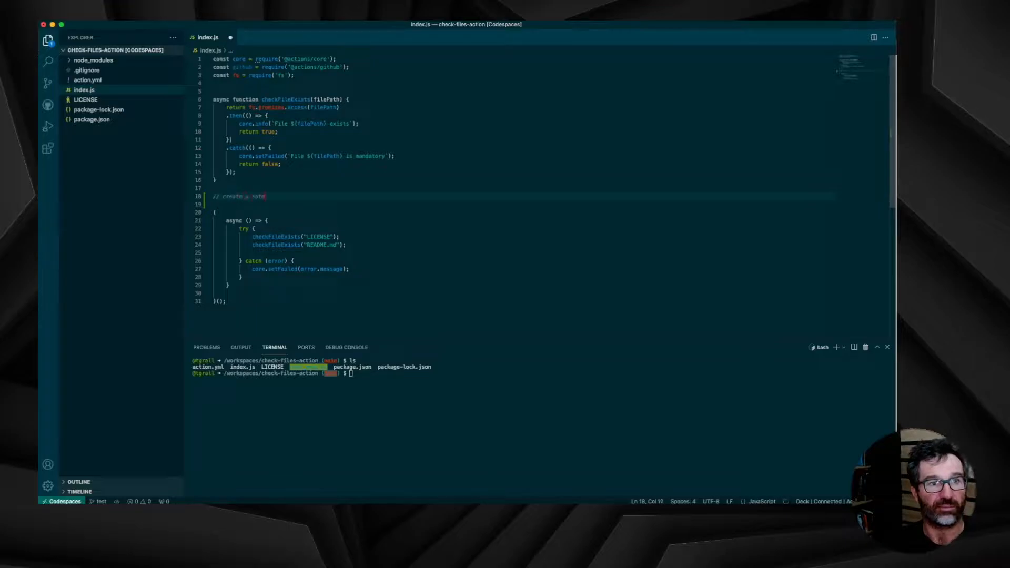
{"action": "type", "text": "function that checks if the file starts with a markdown header"}
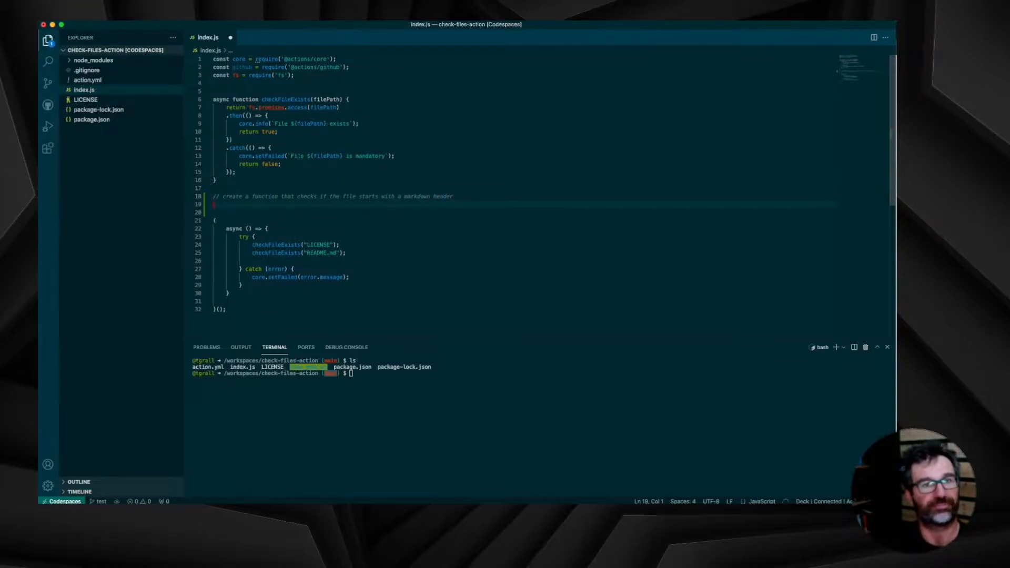
Step: Write checkFileStartsWithHeader(filePath), reading the file and logging success via core.info when it starts with '#'
{"action": "type", "text": "function checkFileStartsWithHeader(filePath) {"}
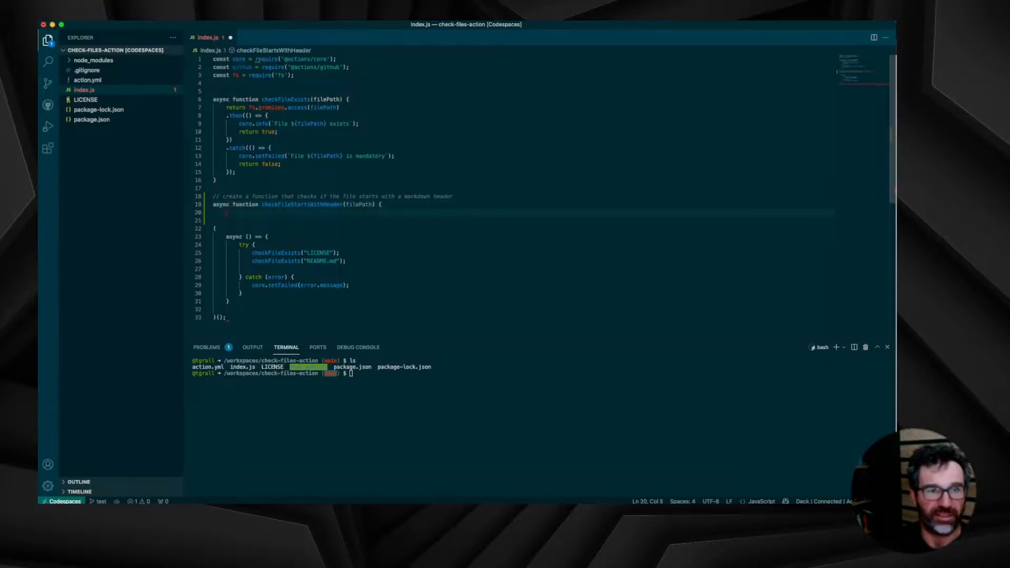
{"action": "type", "text": "return fs.promises.readFile(filePath, 'utf8')"}
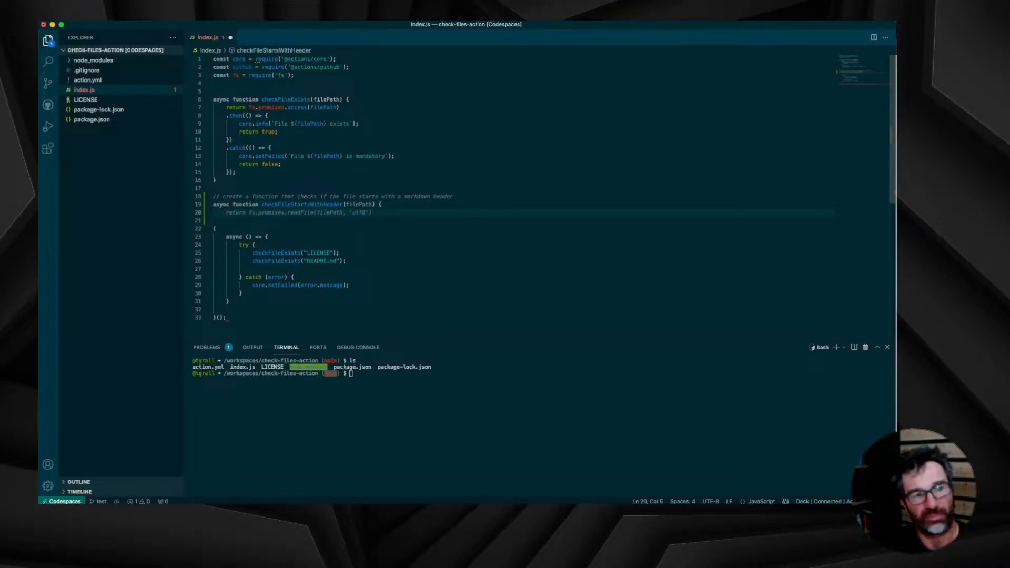
{"action": "type", "text": ".then(fileContent => {"}
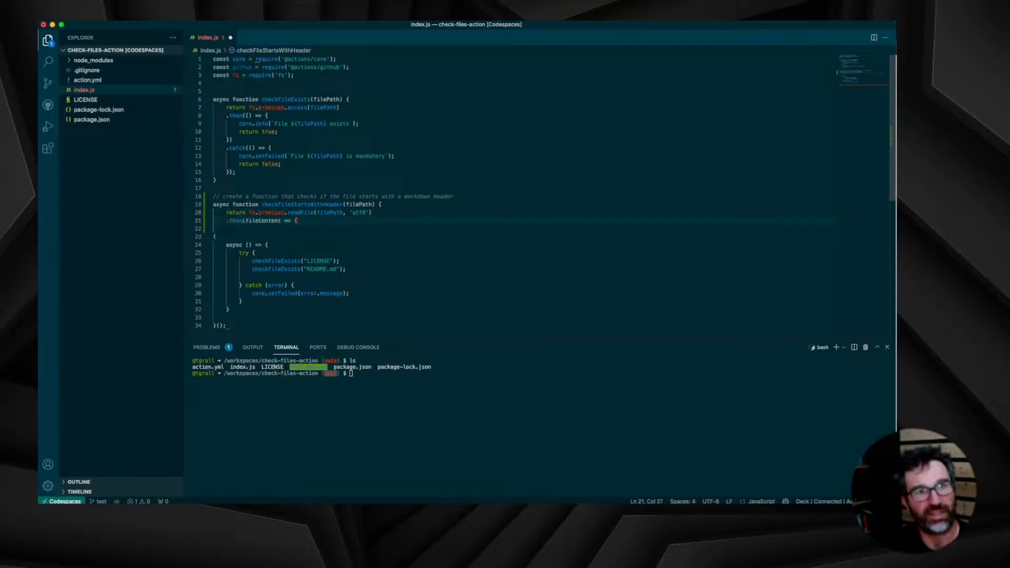
{"action": "type", "text": "if (fileContent.startsWith('#')) {"}
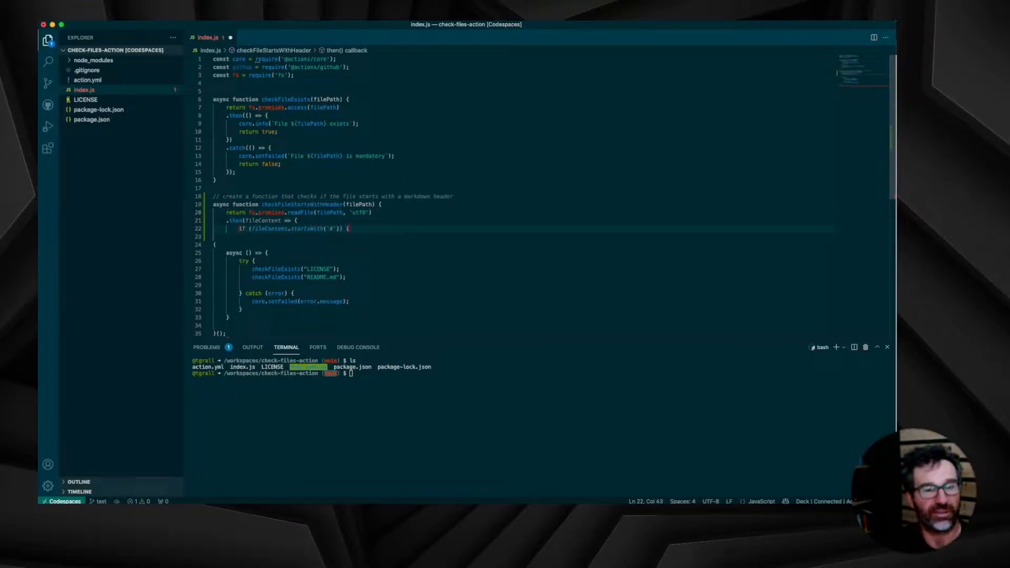
{"action": "type", "text": "core.info(`File ${filePath} starts with a header`);"}
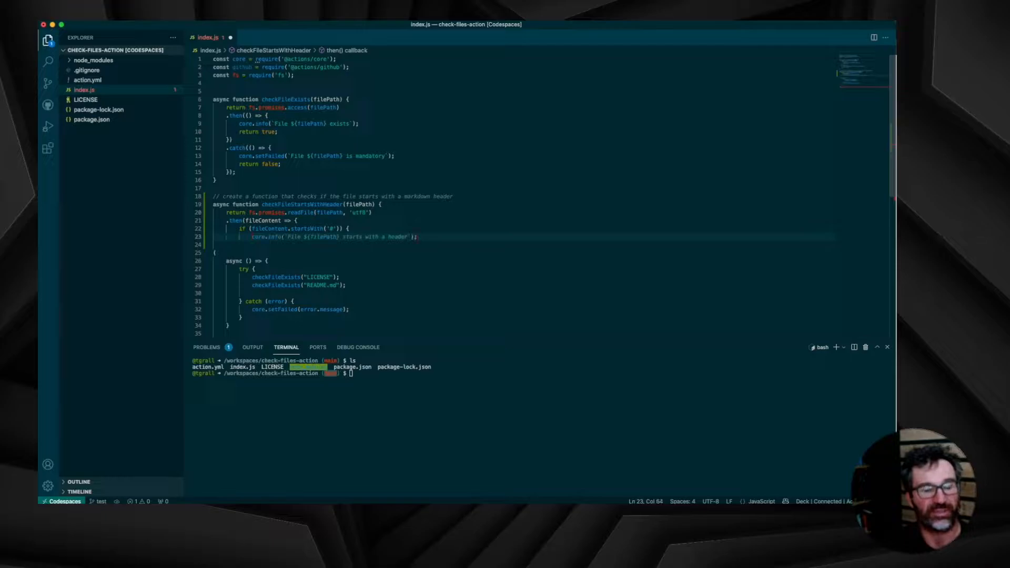
{"action": "type", "text": "return true;"}
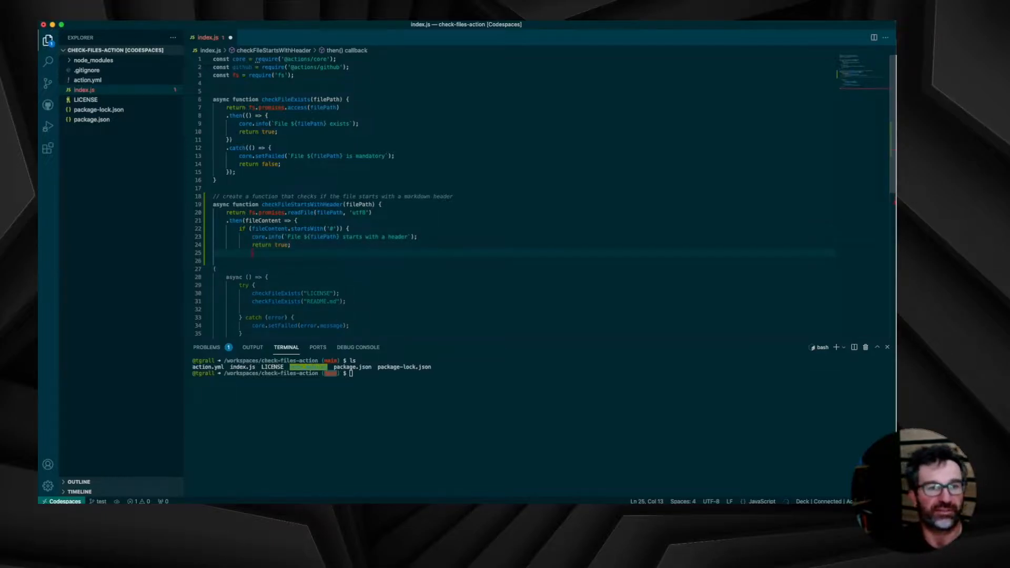
{"action": "type", "text": "} else {"}
{"action": "type", "text": "// remove all empty lines"}
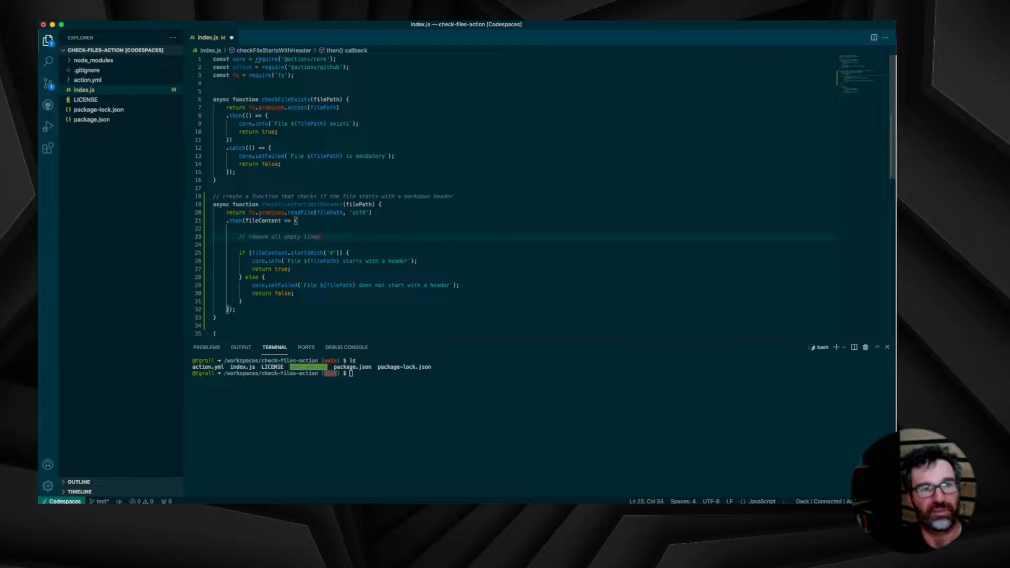
Step: Strip leading empty lines with fileContent.replace(/^\s*\n/gm, '') before the startsWith('#') check
{"action": "type", "text": "const lines = fileContent.split('\\n').filter(line => line.trim() !== '');"}
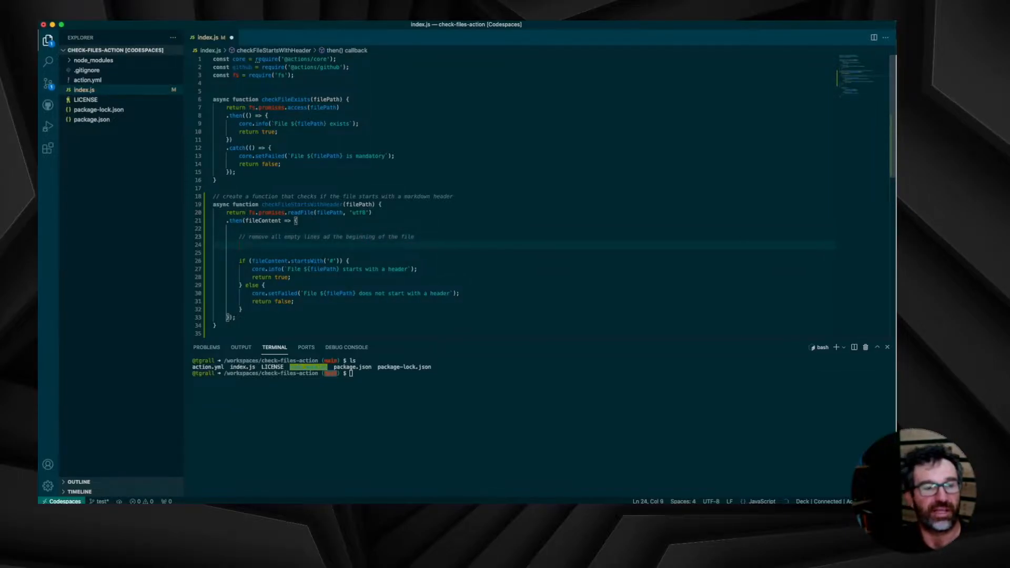
{"action": "type", "text": "fileContent = fileContent.replace(/^\\s*\\n/gm, '');"}
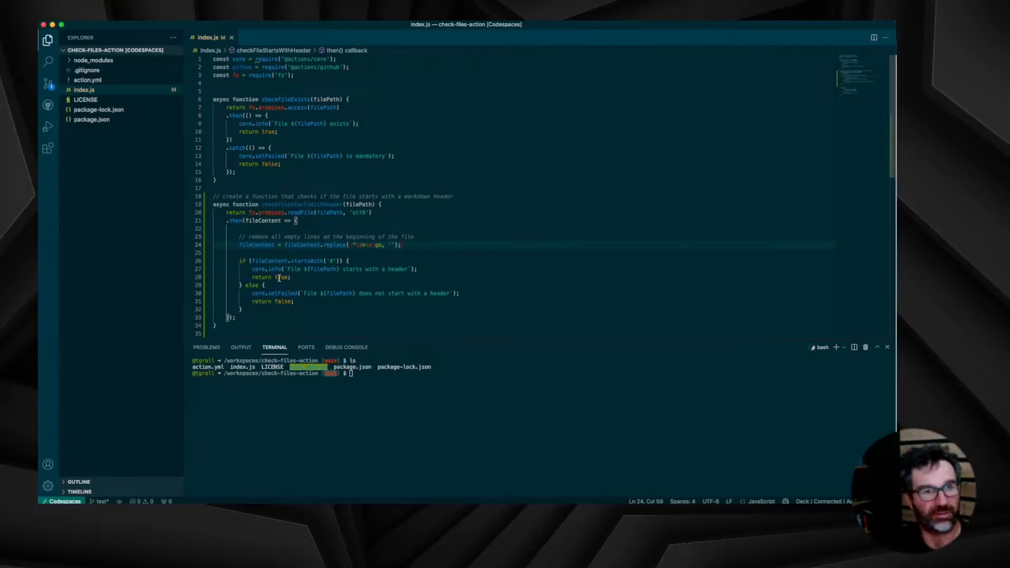
{"action": "double_click", "coordinate": [311, 261]}
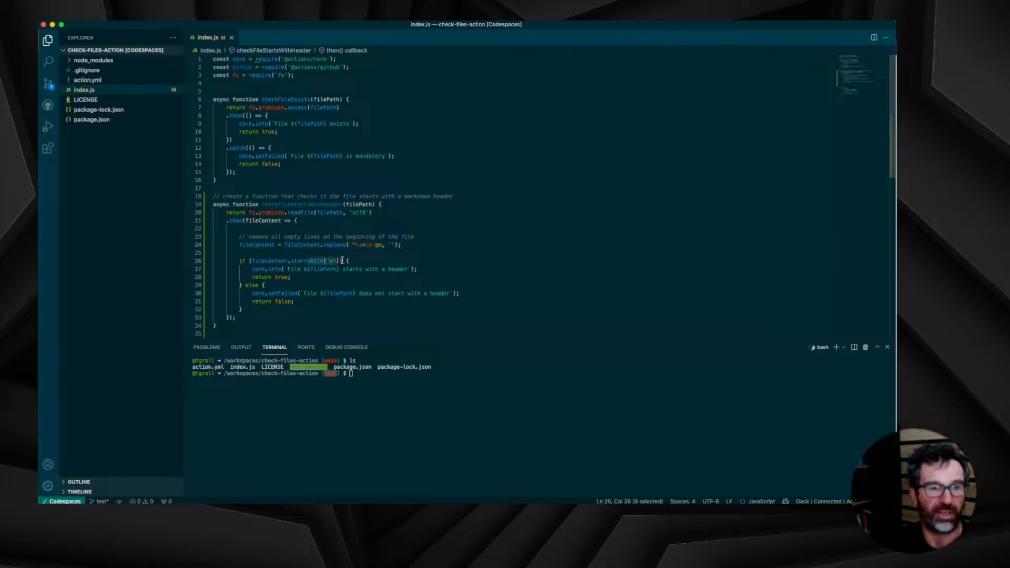
{"action": "scroll", "scroll_direction": "down", "scroll_amount": 3}
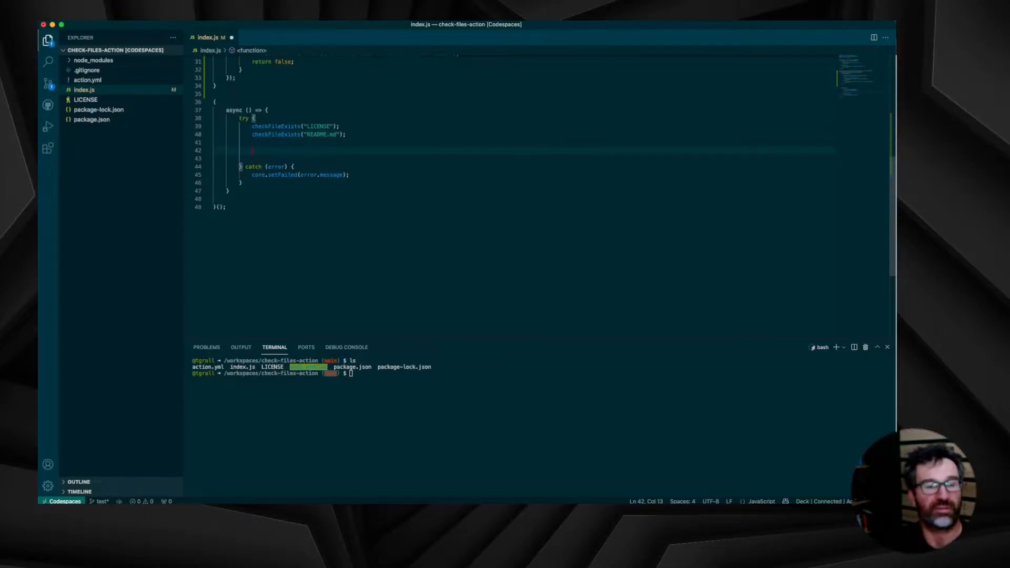
Step: Add a checkFileStartsWithHeader call after the checkFileExists calls in the main try block
{"action": "type", "text": "checkFileStartsWithHeader(\"LICENSE\");"}
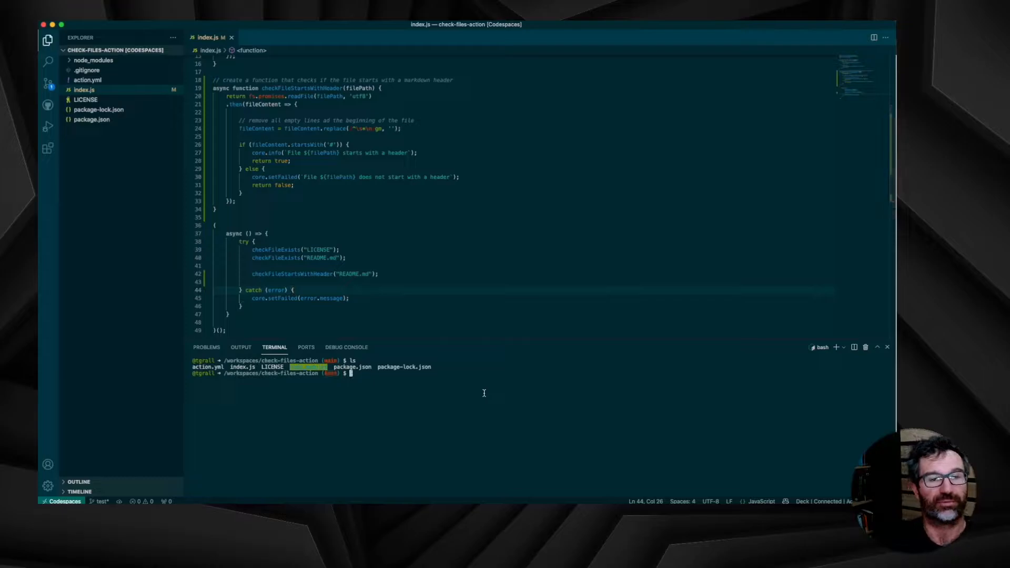
Step: Stage all changes, commit them as 'first test for title', and push to origin test
{"action": "type", "text": "git status"}
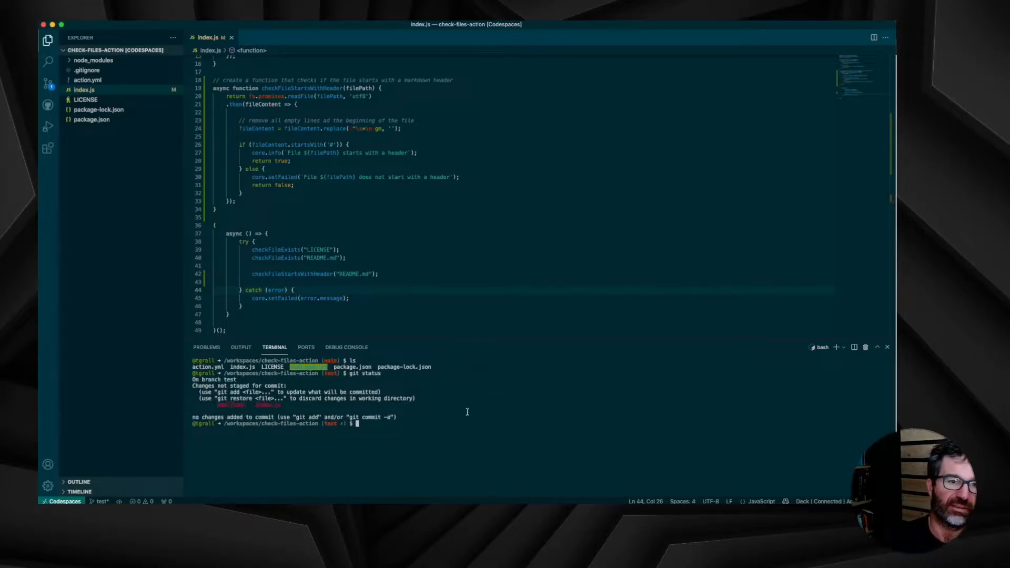
{"action": "type", "text": "git add ."}
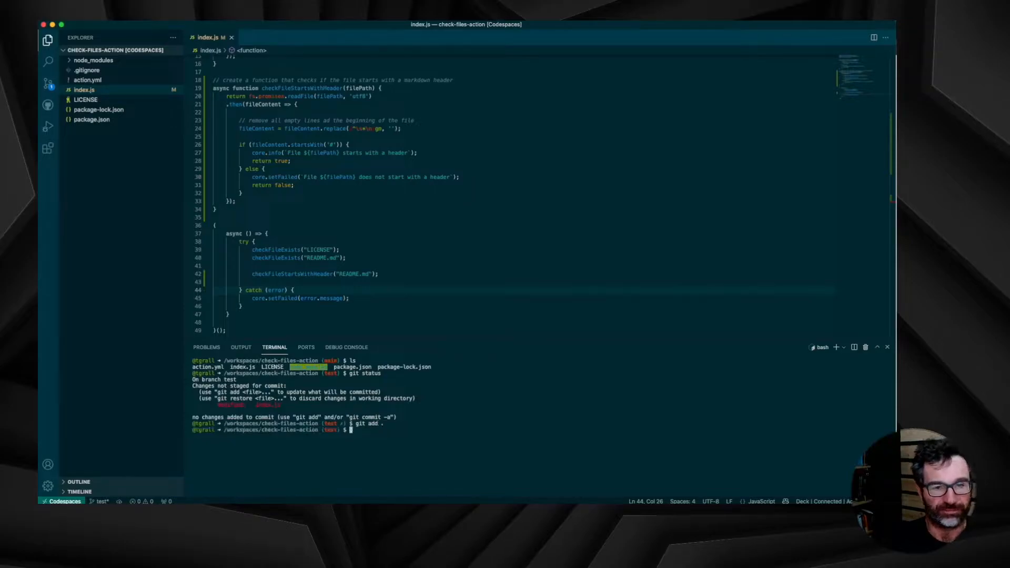
{"action": "type", "text": "git commit -m \"first test for title"}
{"action": "type", "text": "git push origin"}
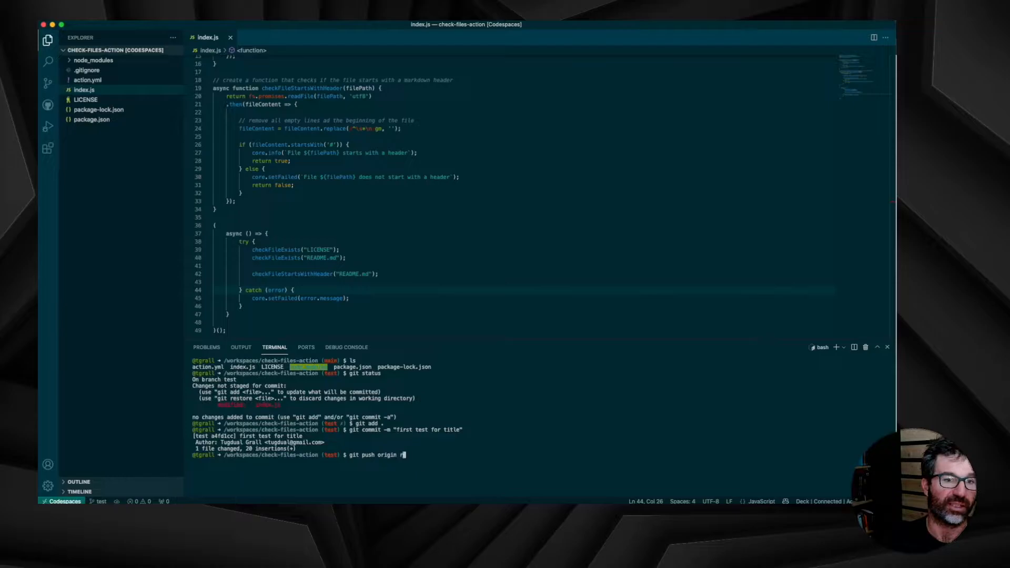
{"action": "key", "text": "Enter"}
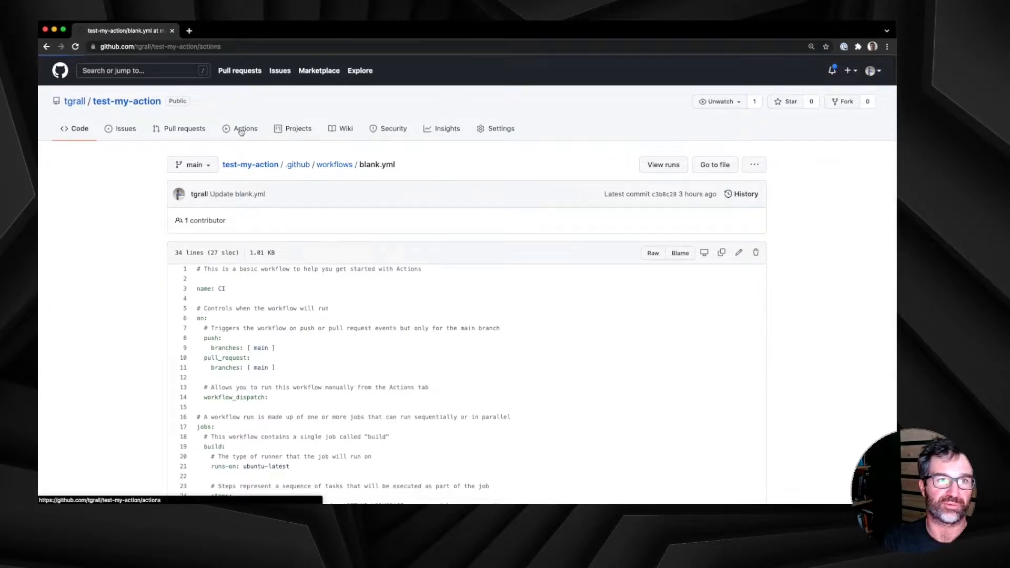
Step: Manually run the CI workflow on the main branch from the Actions tab
{"action": "left_click", "coordinate": [245, 128]}
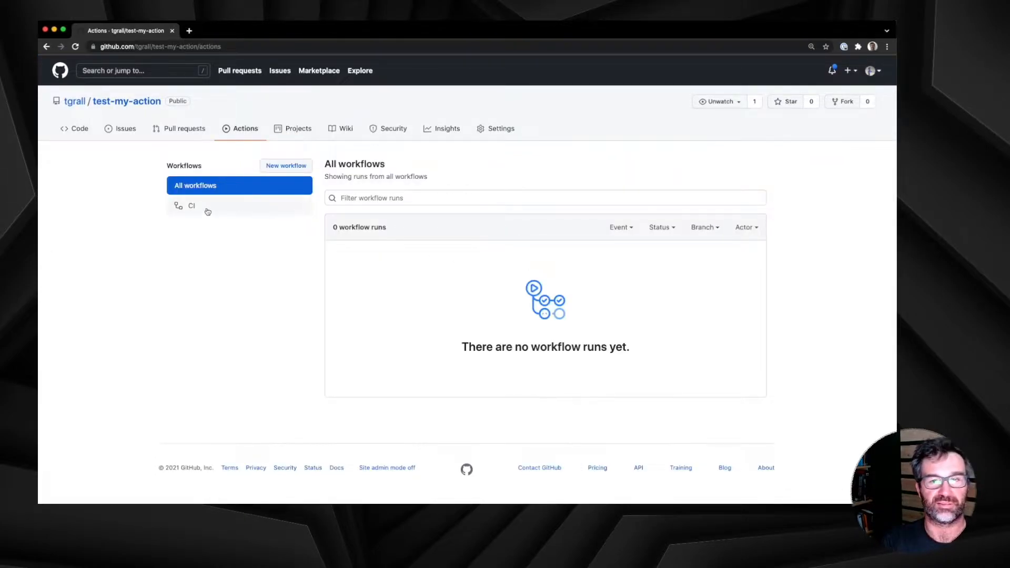
{"action": "left_click", "coordinate": [192, 206]}
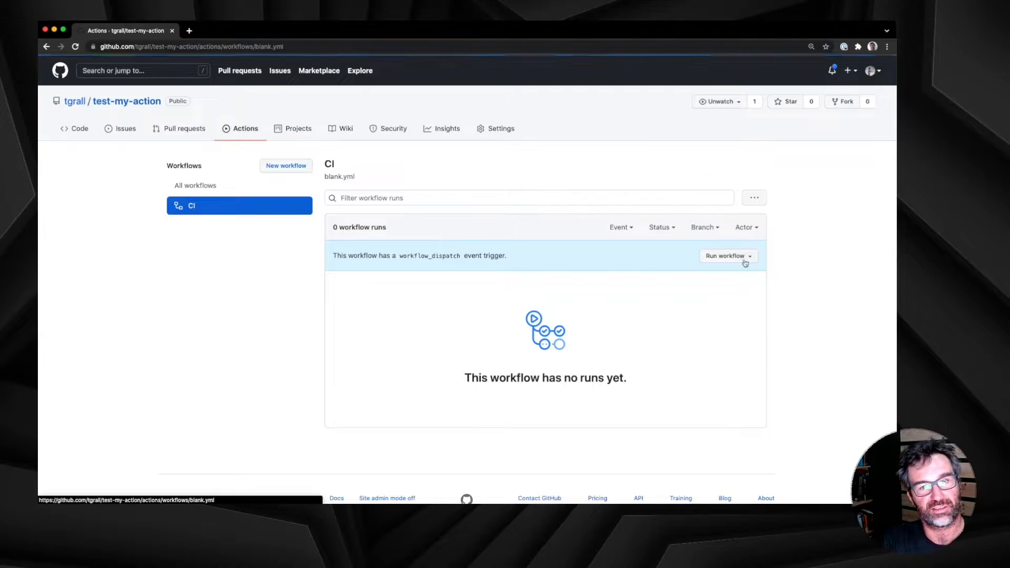
{"action": "left_click", "coordinate": [729, 256]}
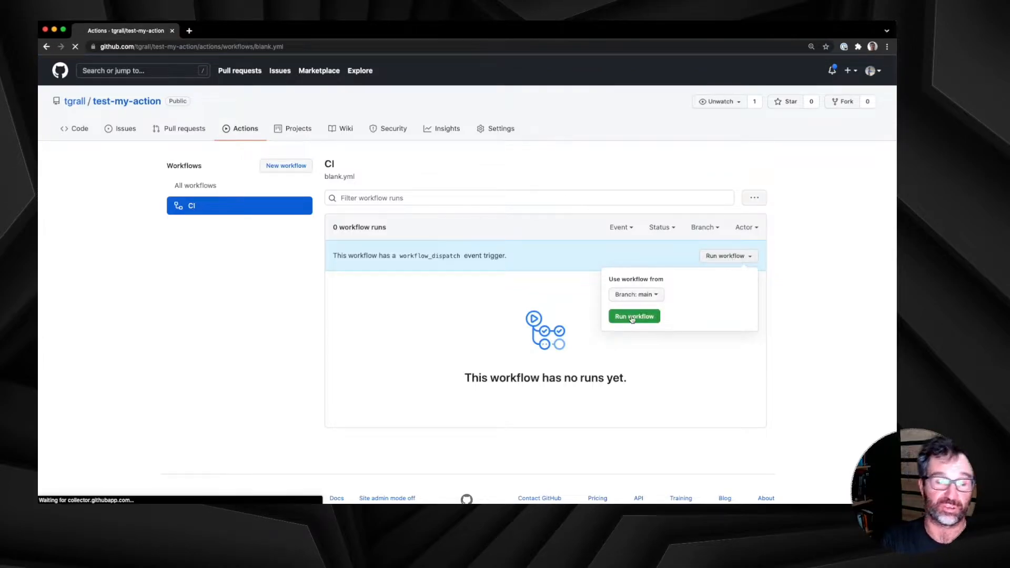
{"action": "left_click", "coordinate": [634, 316]}
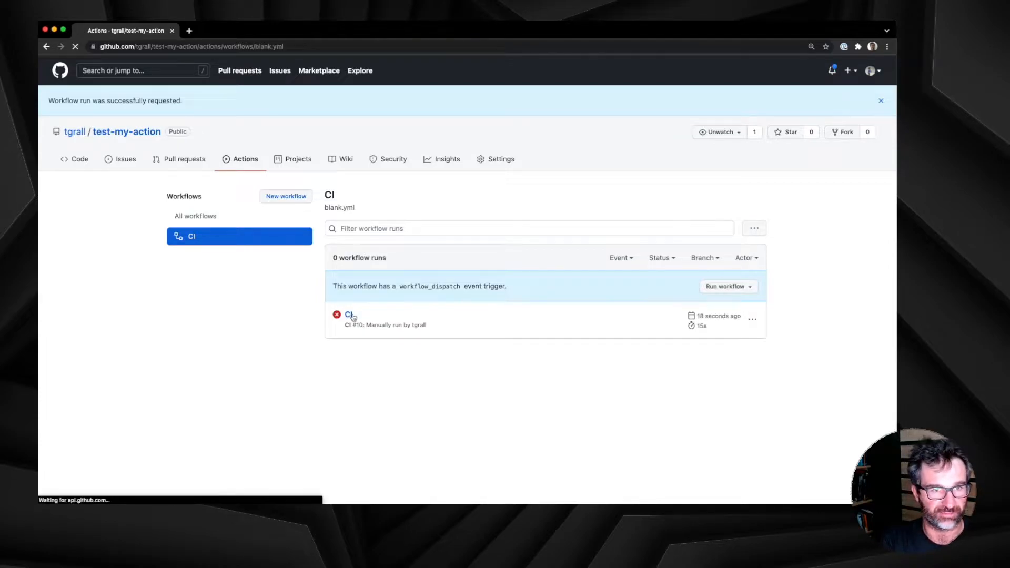
Step: Open the failed CI #10 build log and expand the 'Check files actions' step error
{"action": "left_click", "coordinate": [350, 316]}
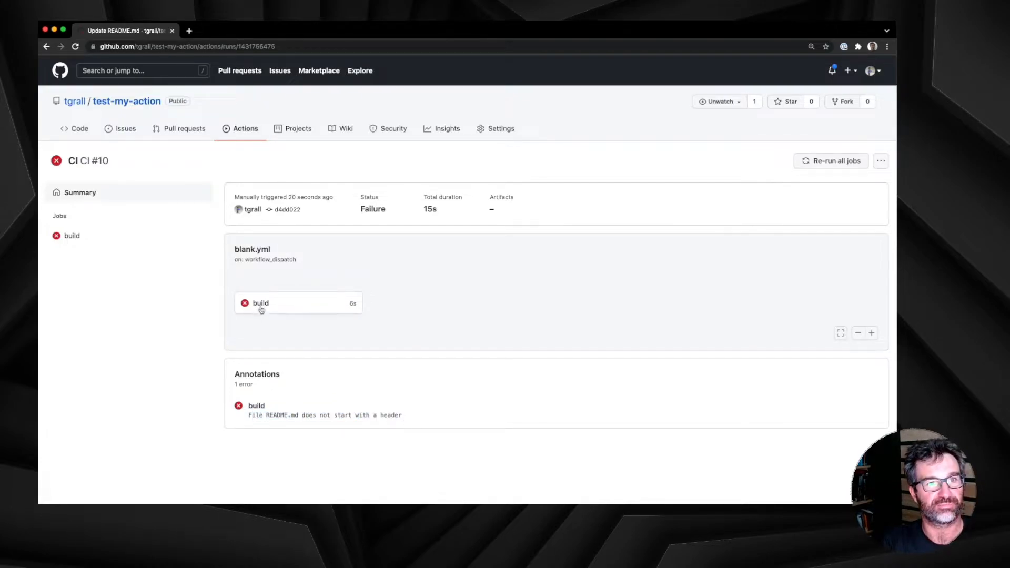
{"action": "left_click", "coordinate": [261, 303]}
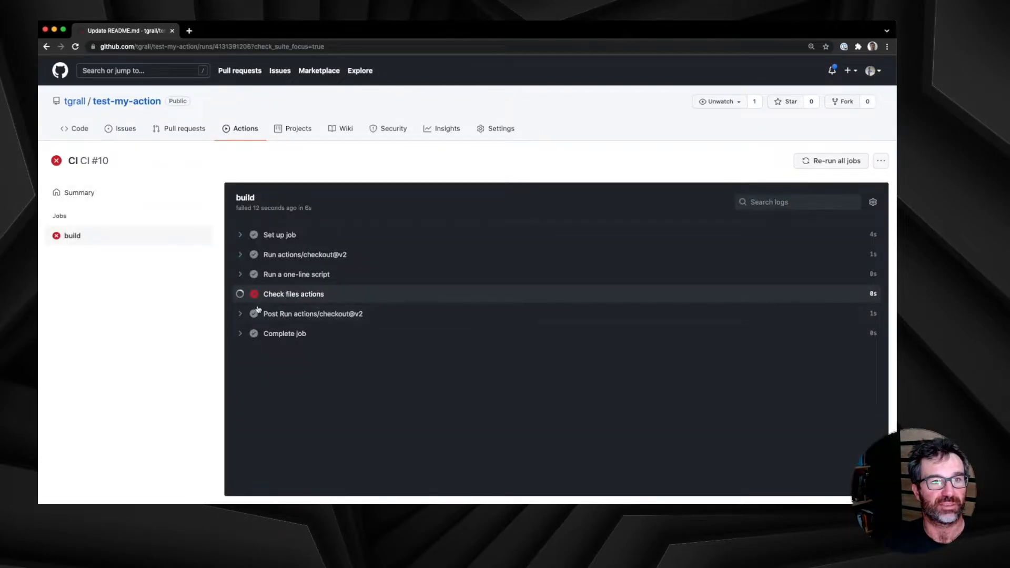
{"action": "left_click", "coordinate": [293, 293]}
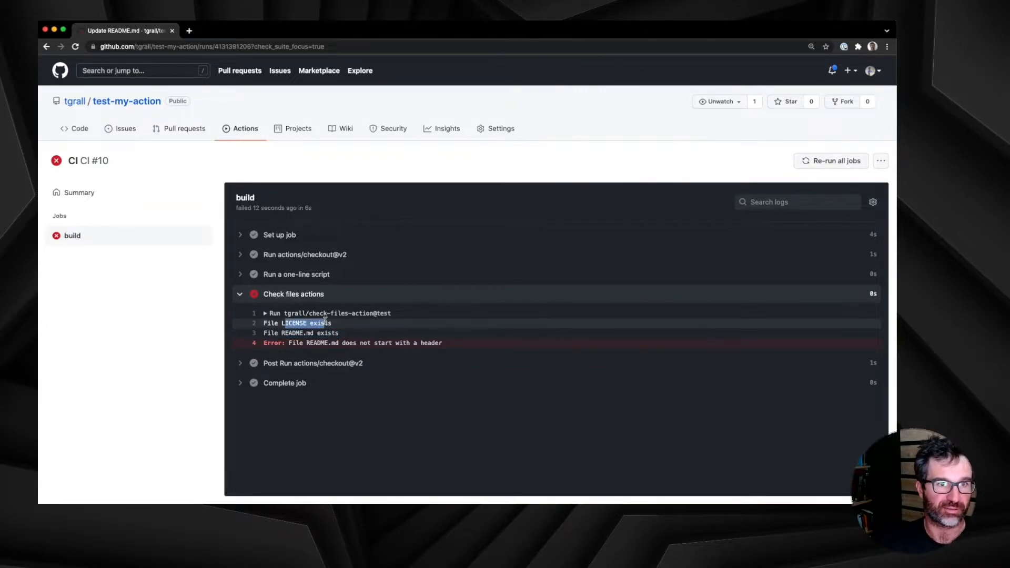
{"action": "left_click", "coordinate": [80, 129]}
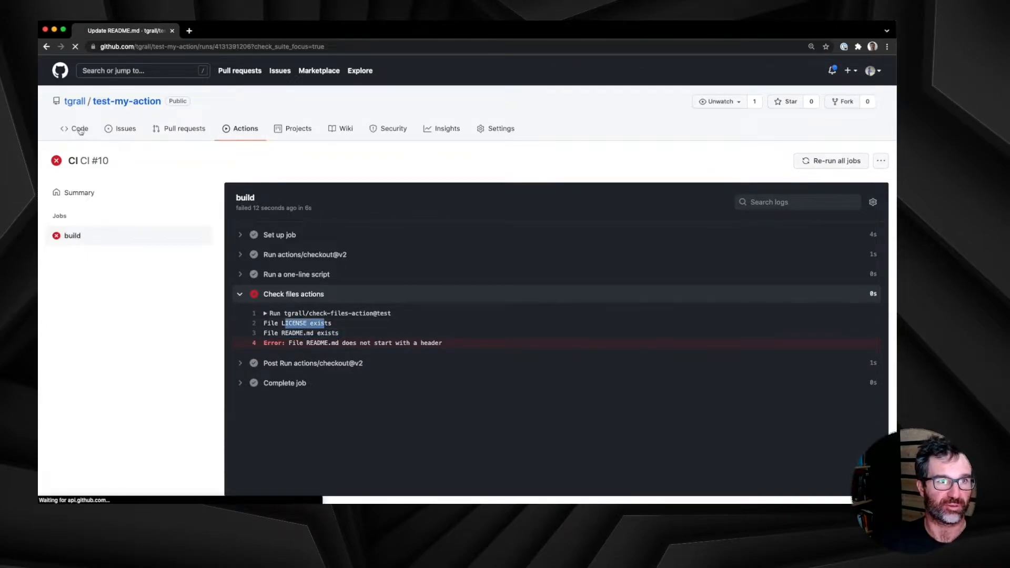
Step: Edit README.md, commit it to a new start-with-title branch, and open a pull request
{"action": "left_click", "coordinate": [80, 128]}
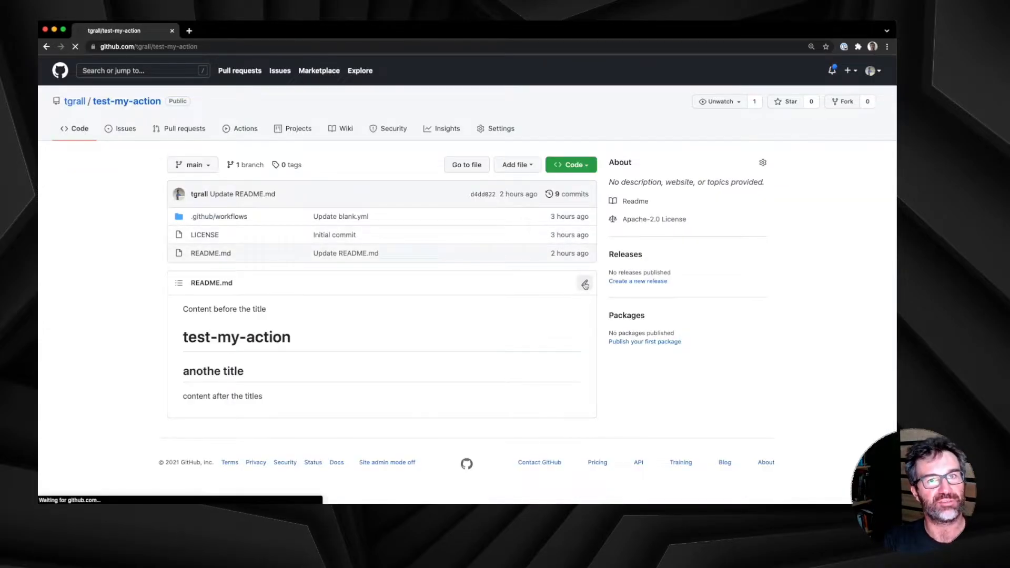
{"action": "left_click", "coordinate": [584, 284]}
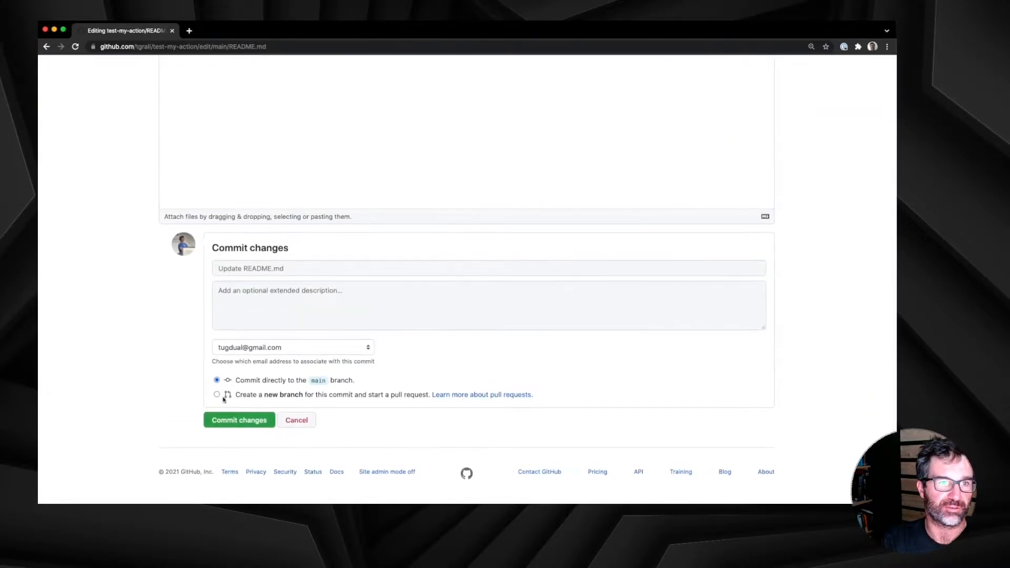
{"action": "left_click", "coordinate": [217, 394]}
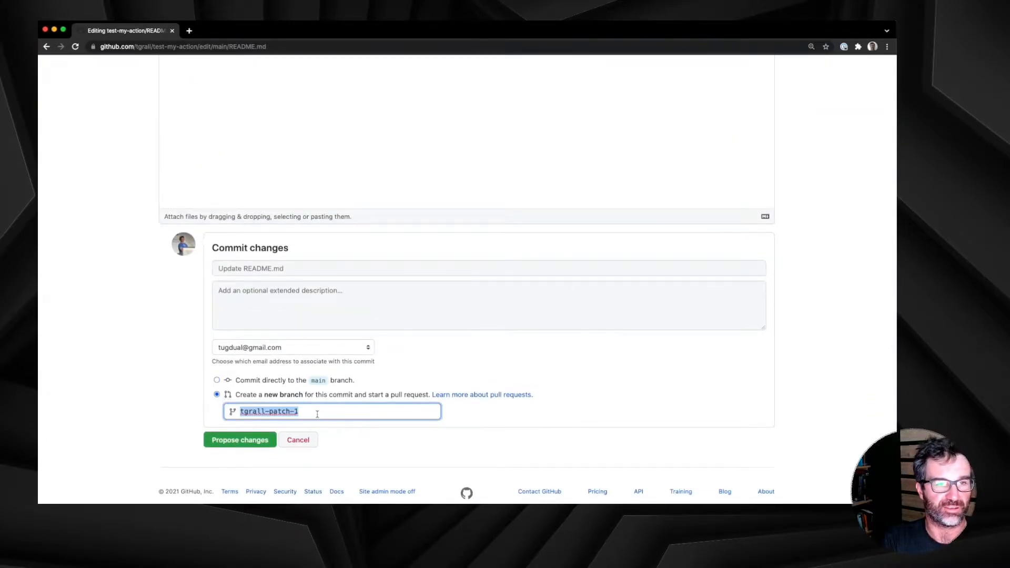
{"action": "type", "text": "start-with-t"}
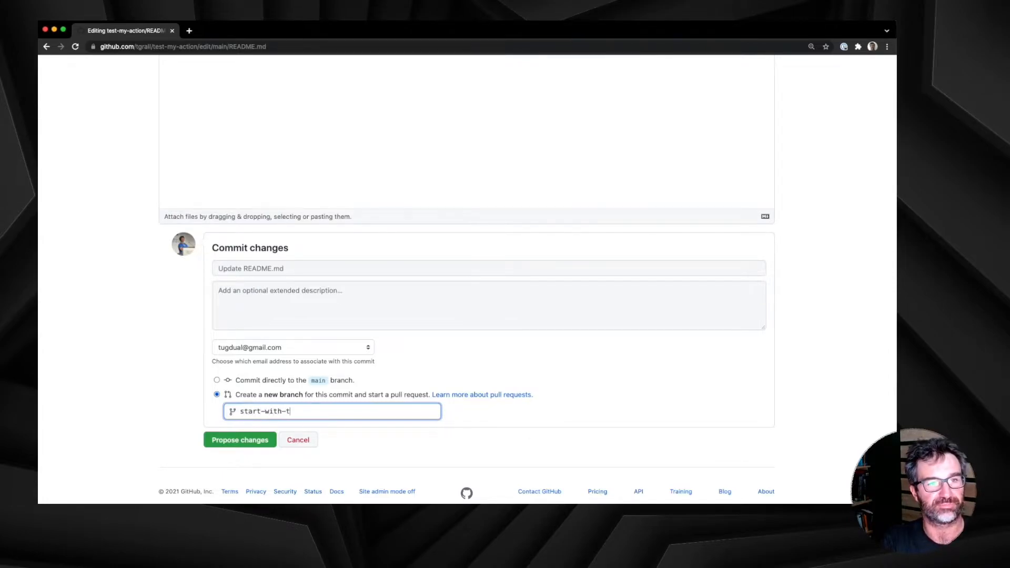
{"action": "left_click", "coordinate": [238, 440]}
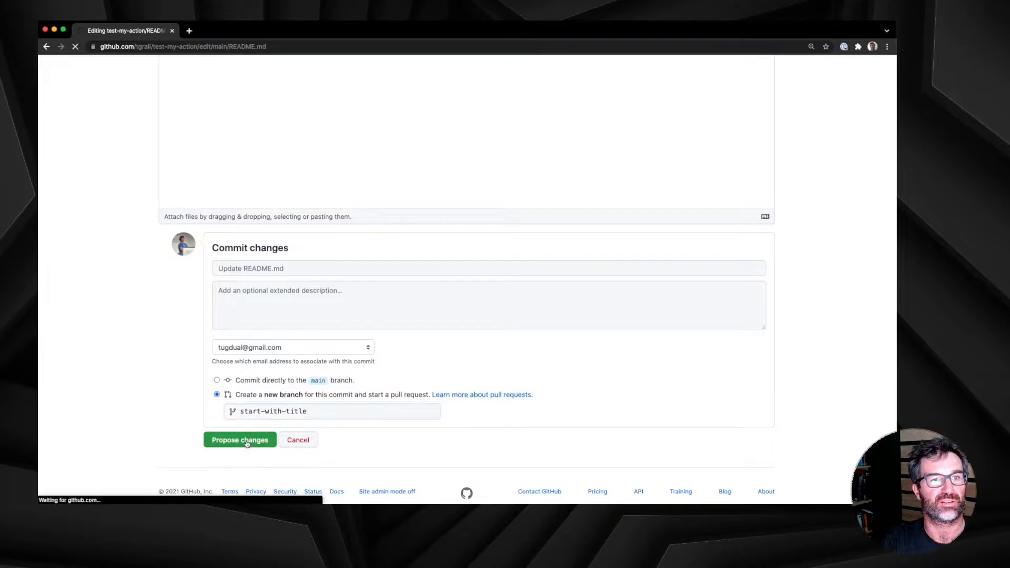
{"action": "left_click", "coordinate": [239, 440]}
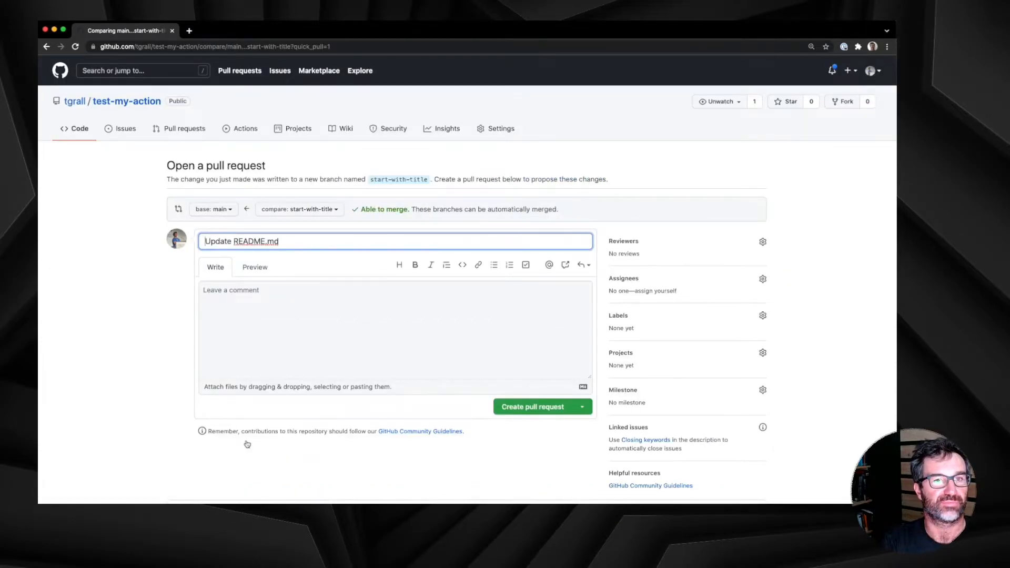
{"action": "left_click", "coordinate": [531, 407]}
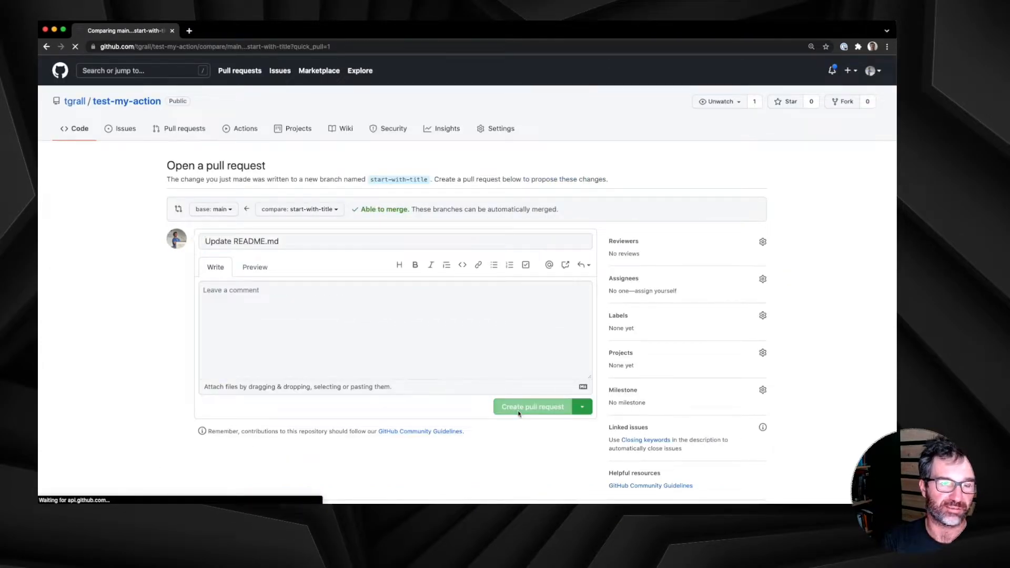
{"action": "left_click", "coordinate": [532, 407]}
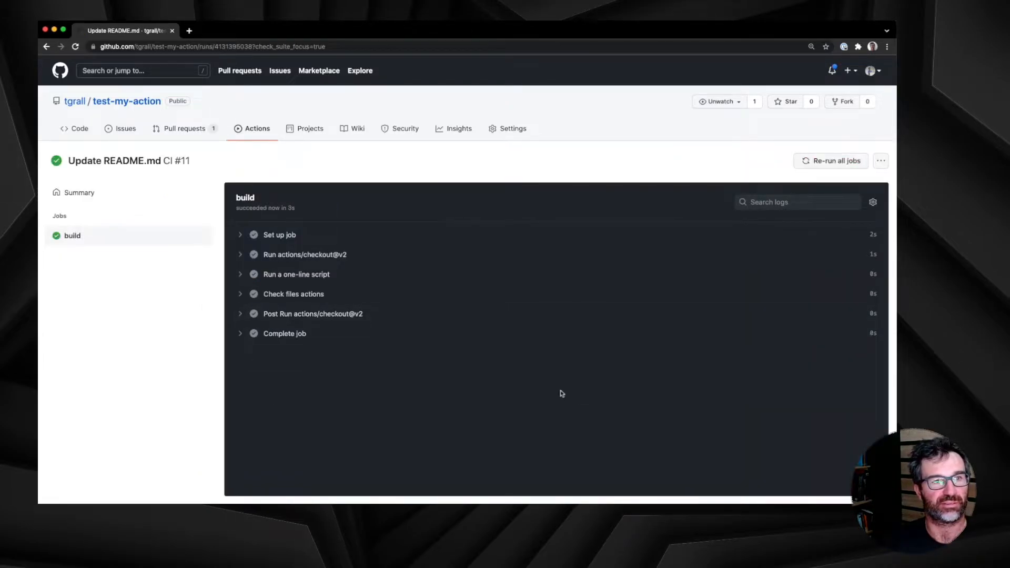
Step: Expand the successful build step output in the CI #11 run
{"action": "left_click", "coordinate": [293, 294]}
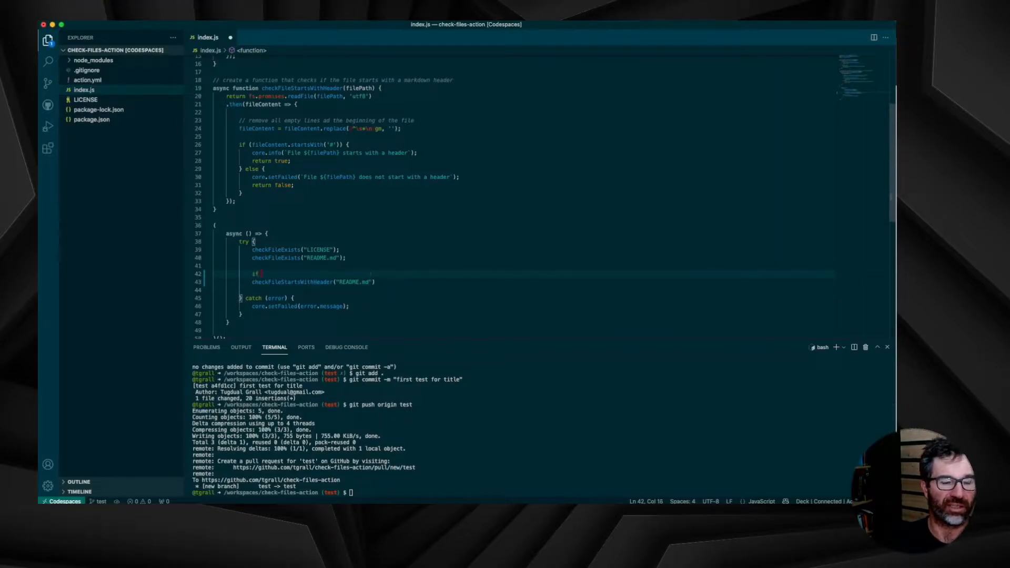
Step: Wrap the README.md header check in an if (!await …) that reads the repo-token input
{"action": "type", "text": "{"}
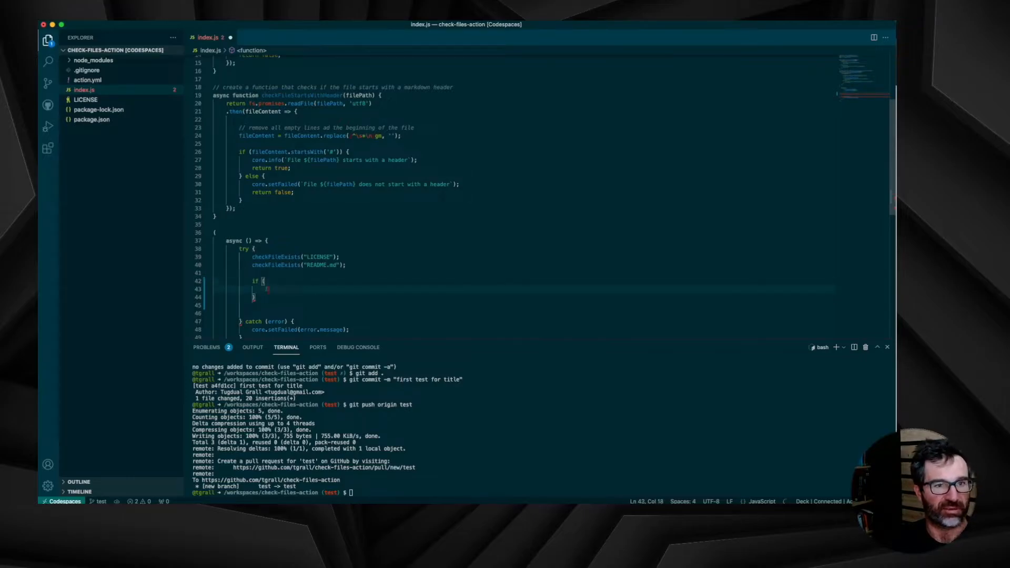
{"action": "type", "text": "await checkFileStartsWithHeader(\"README.md"}
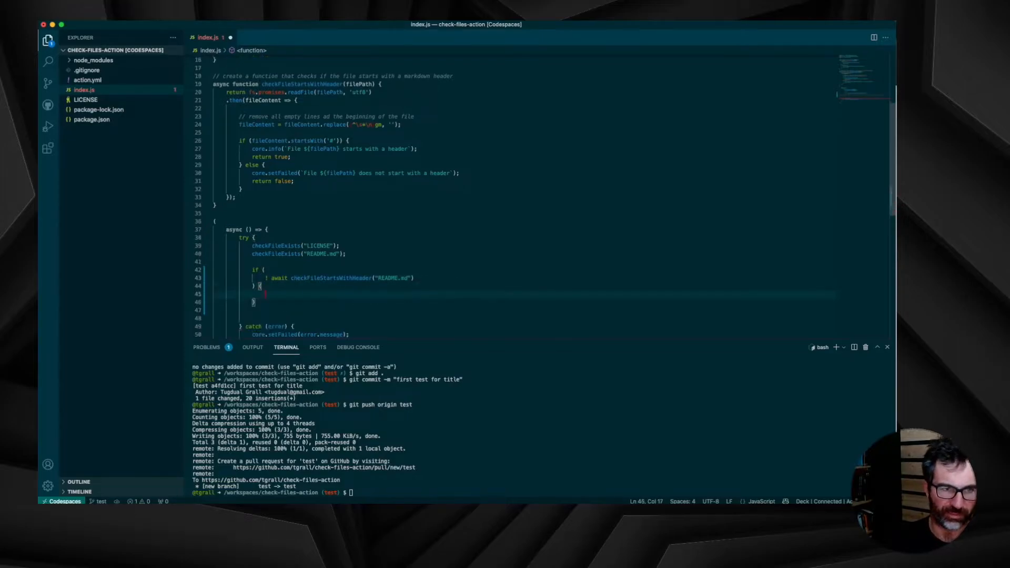
{"action": "type", "text": "// get token for octokit"}
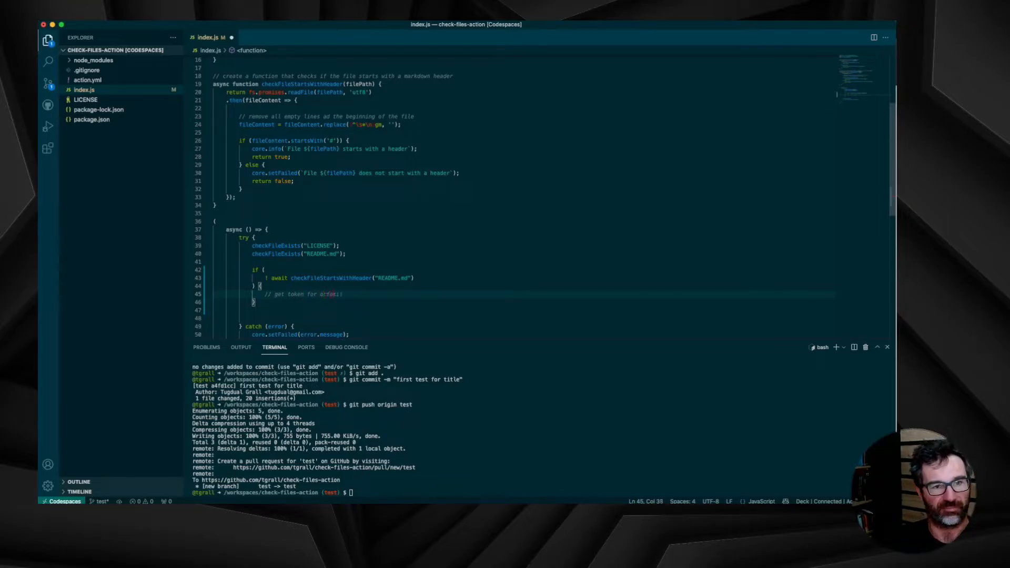
{"action": "type", "text": "const token = core.getInput('token');"}
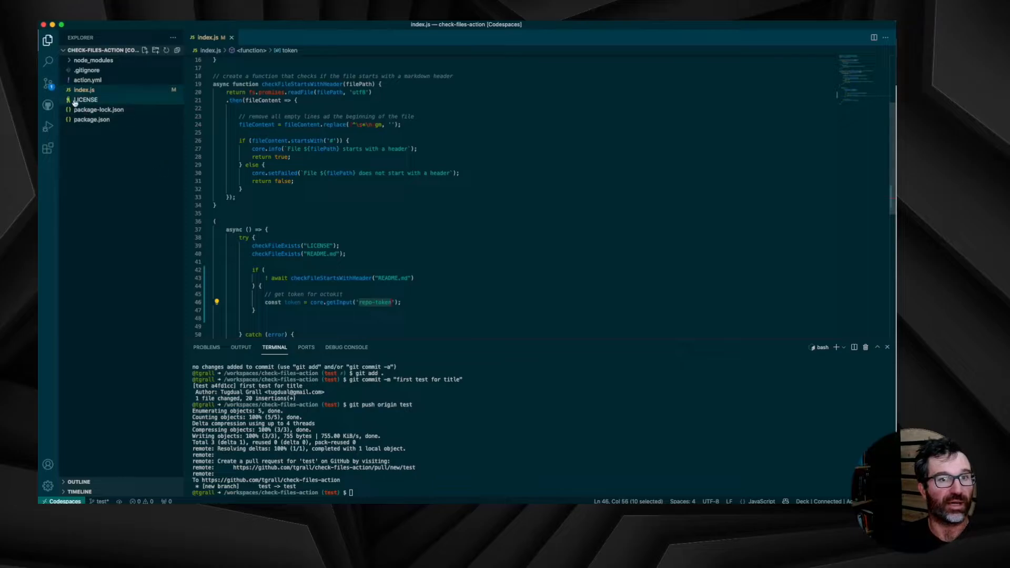
{"action": "left_click", "coordinate": [86, 80]}
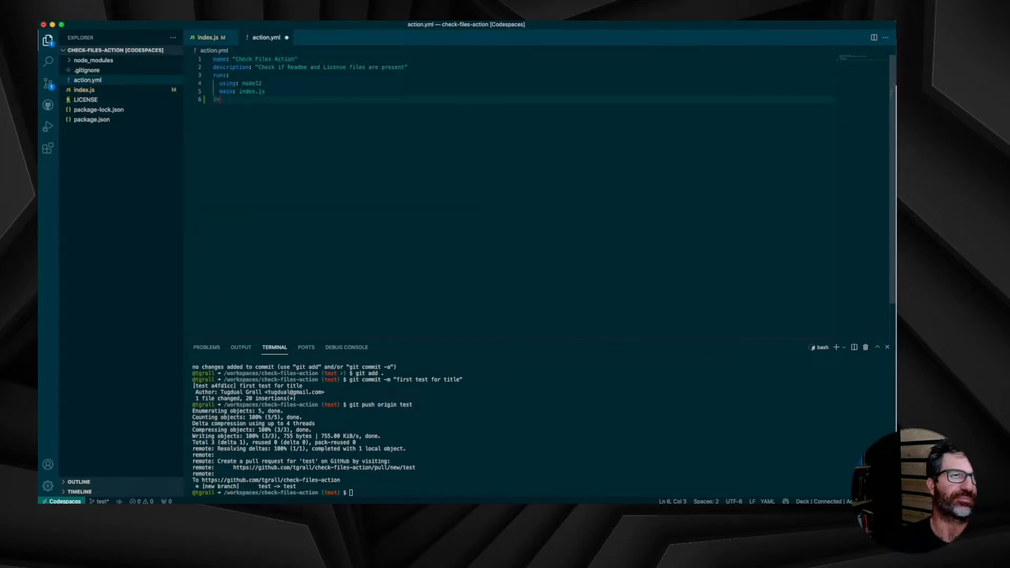
Step: Declare the repo-token string input in action.yml, defaulting to the GitHub token
{"action": "type", "text": "inputs:"}
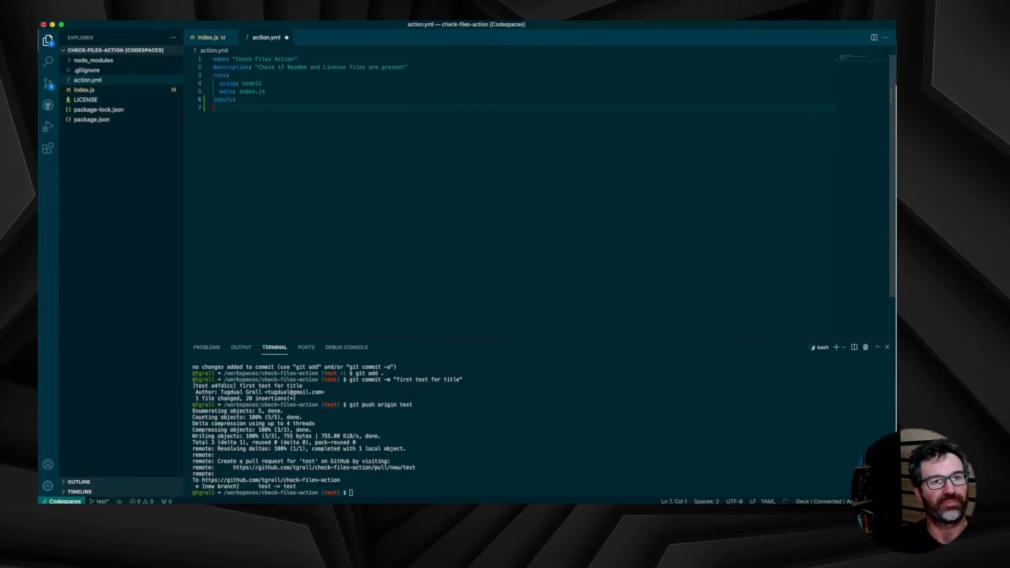
{"action": "type", "text": "repo-token:"}
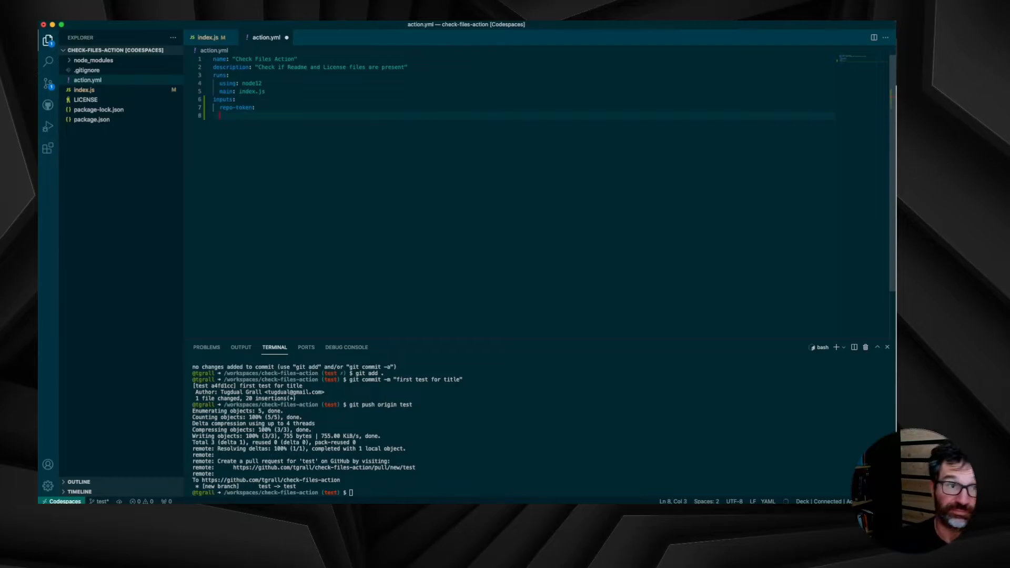
{"action": "type", "text": "type: string"}
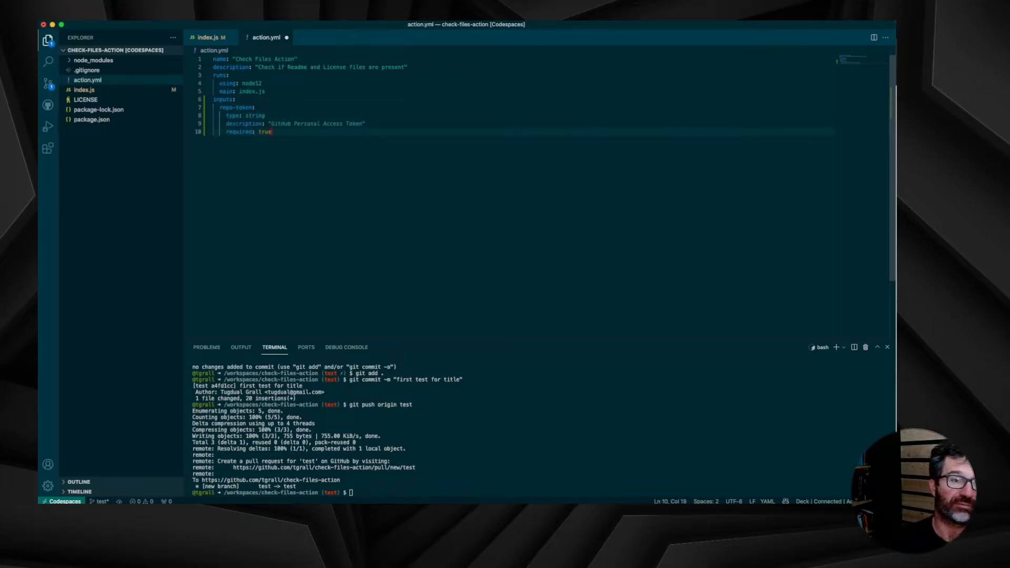
{"action": "key", "text": "Enter"}
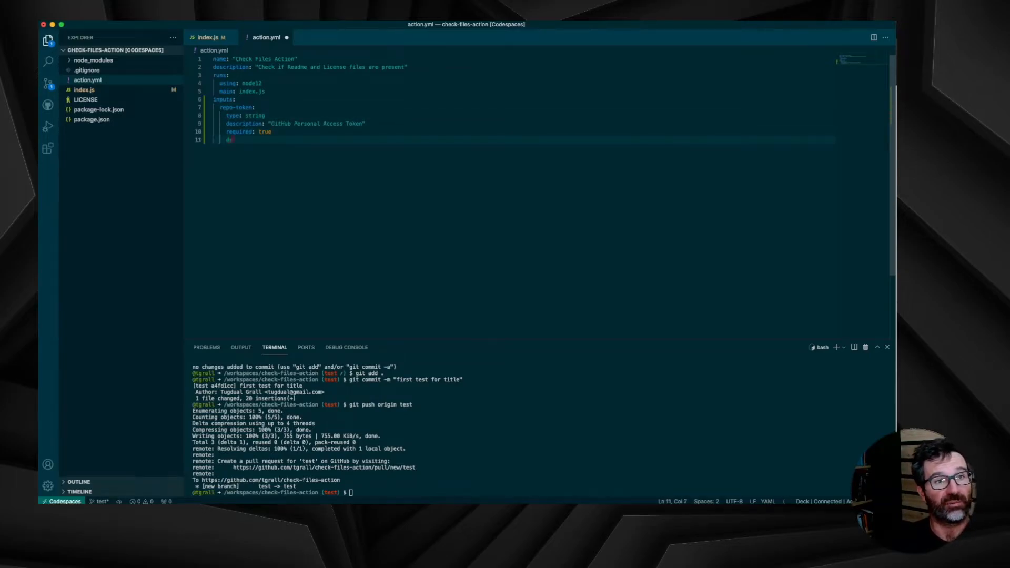
{"action": "type", "text": "default: \"\""}
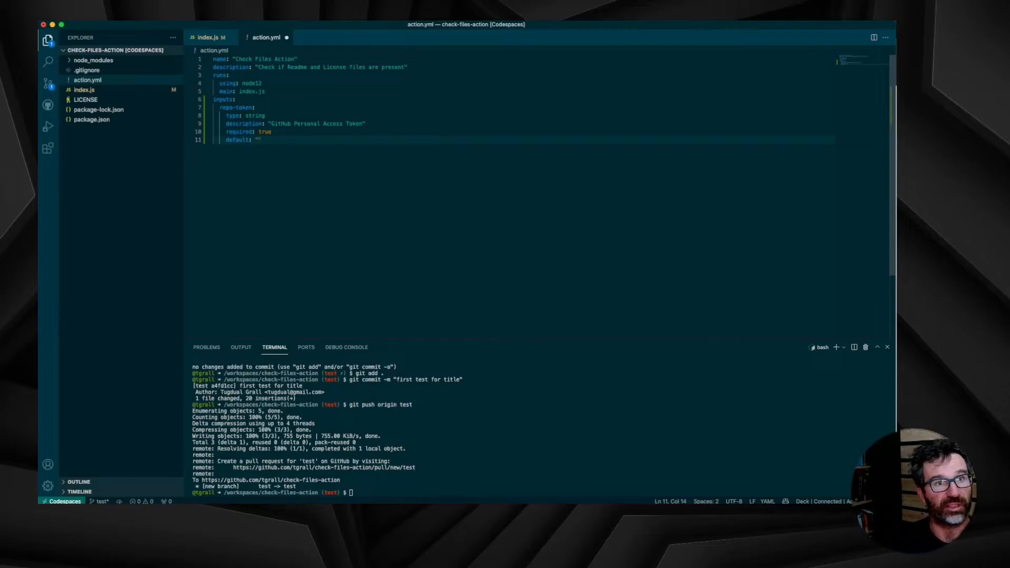
{"action": "type", "text": "${{ secrets.GITHUB_TOKEN }}"}
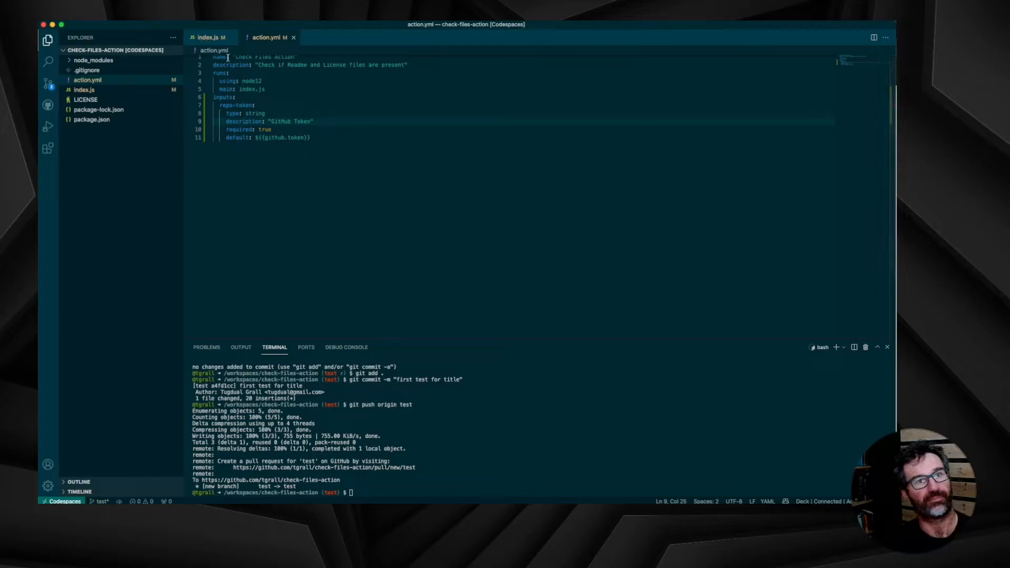
{"action": "left_click", "coordinate": [210, 36]}
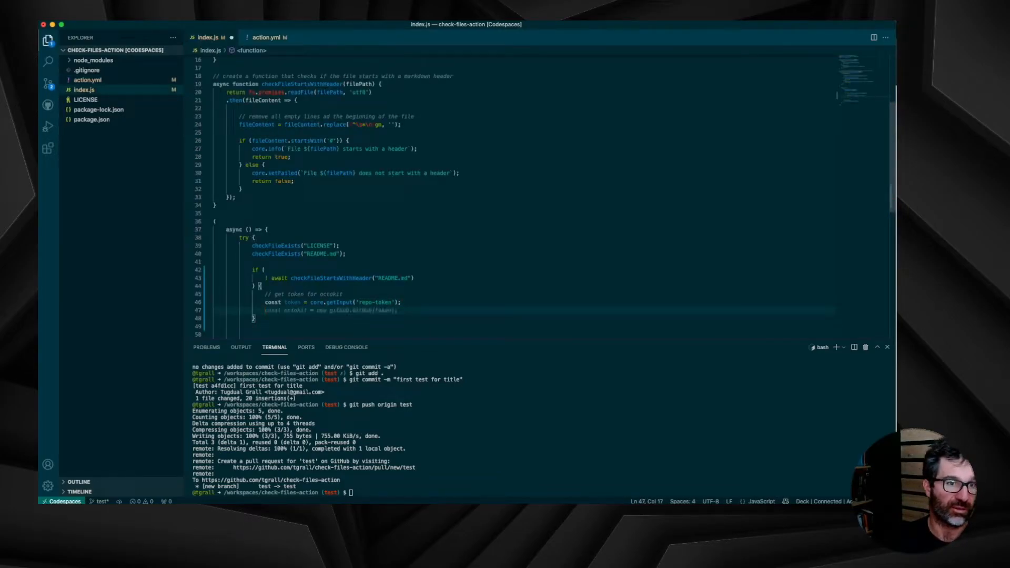
Step: Create an Octokit client via github.getOctokit(token) and start an awaited octokit.checks.create call
{"action": "type", "text": "const octokit = new github.GitHub(token);"}
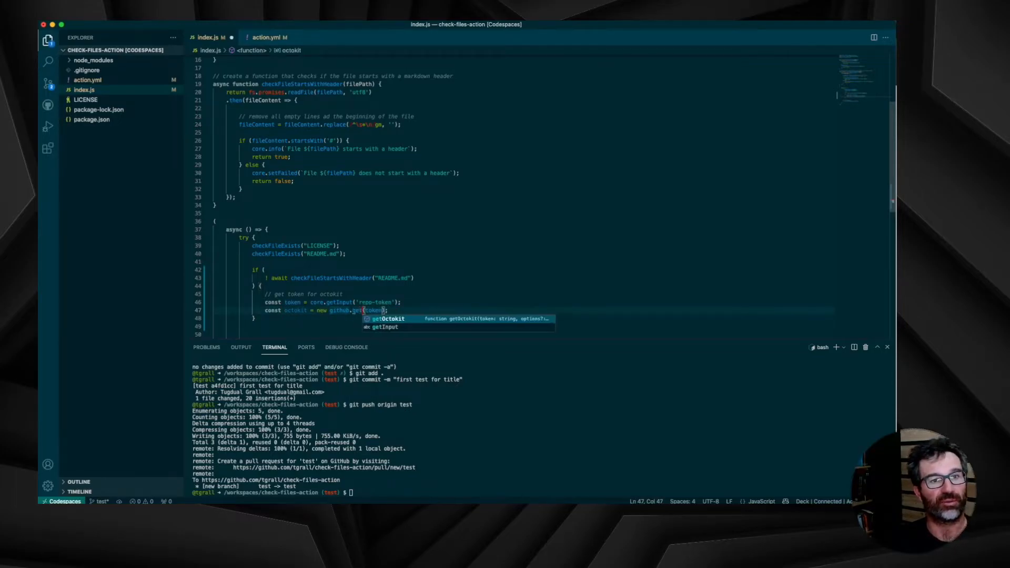
{"action": "key", "text": "Tab"}
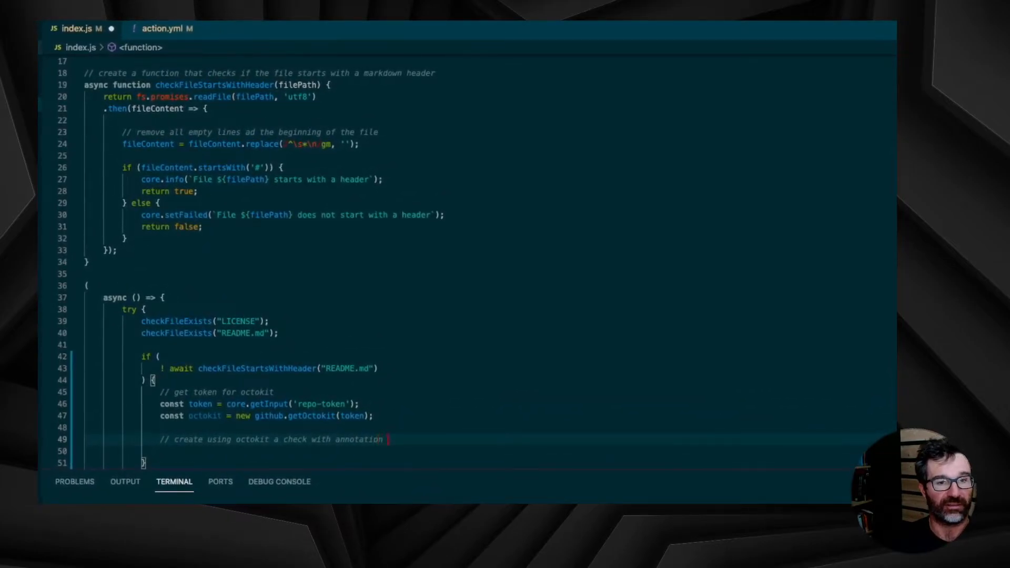
{"action": "type", "text": "const check = ("}
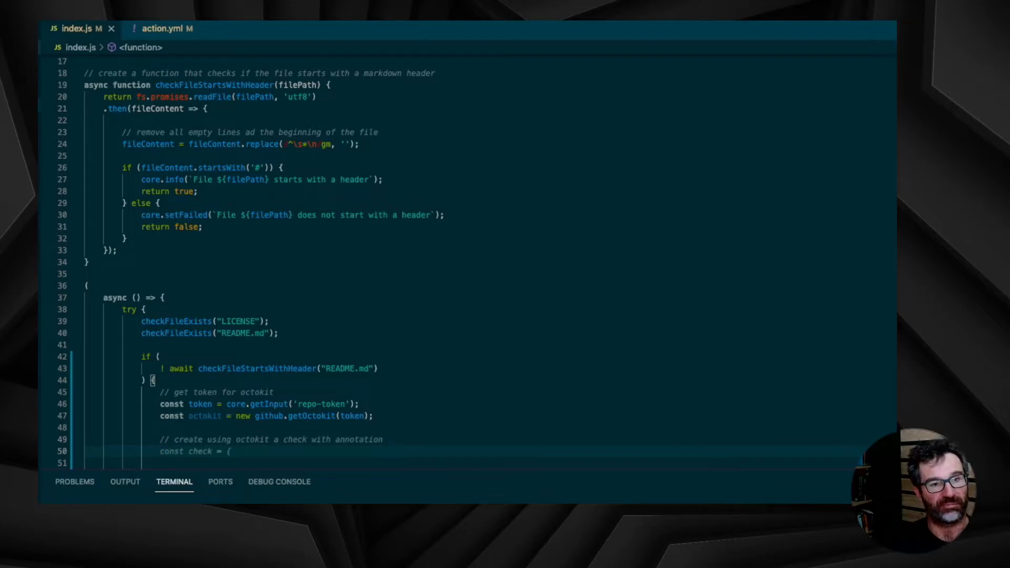
{"action": "type", "text": "and details"}
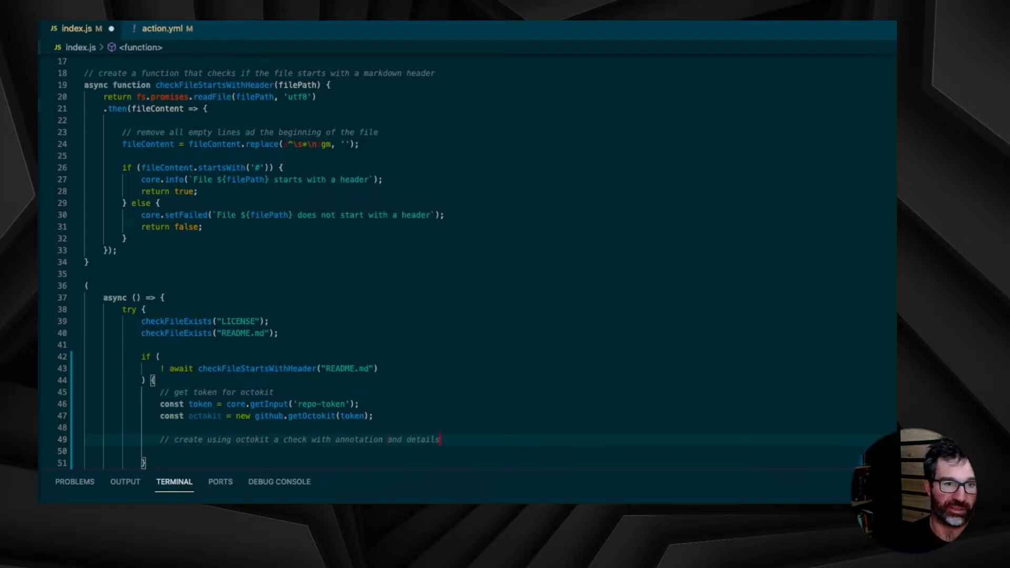
{"action": "type", "text": "const check = ("}
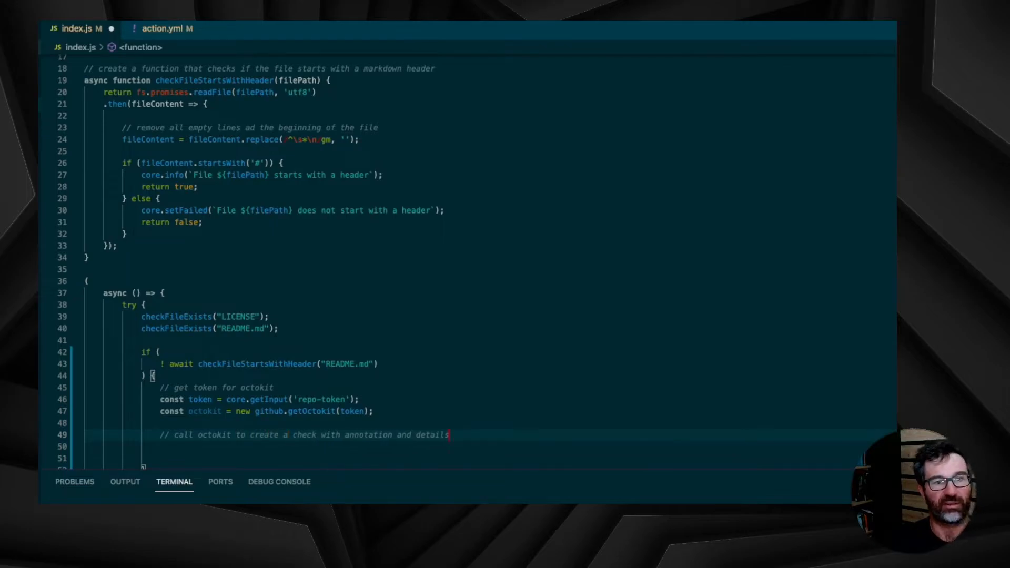
{"action": "type", "text": "const check = await octokit.checks.create({"}
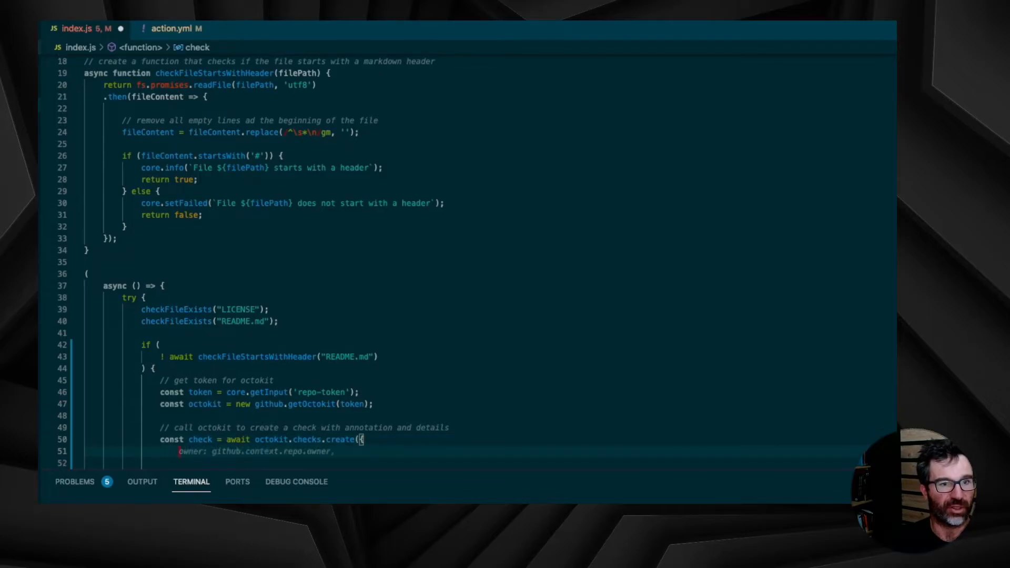
Step: Fill checks.create with repo, status, conclusion and output holding title, summary and README.md annotation
{"action": "type", "text": "repo: github.context.repo.repo,"}
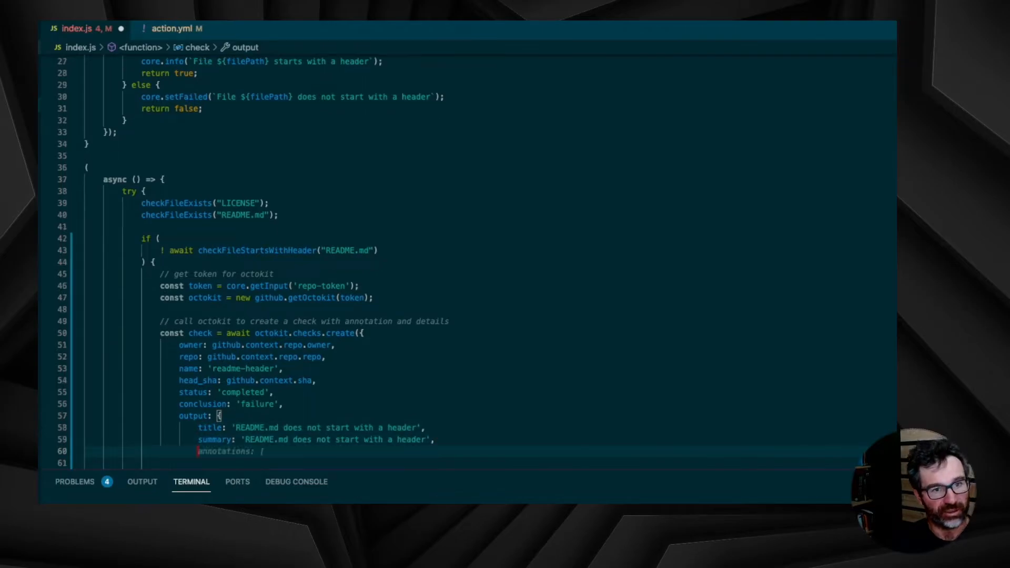
{"action": "type", "text": "{"}
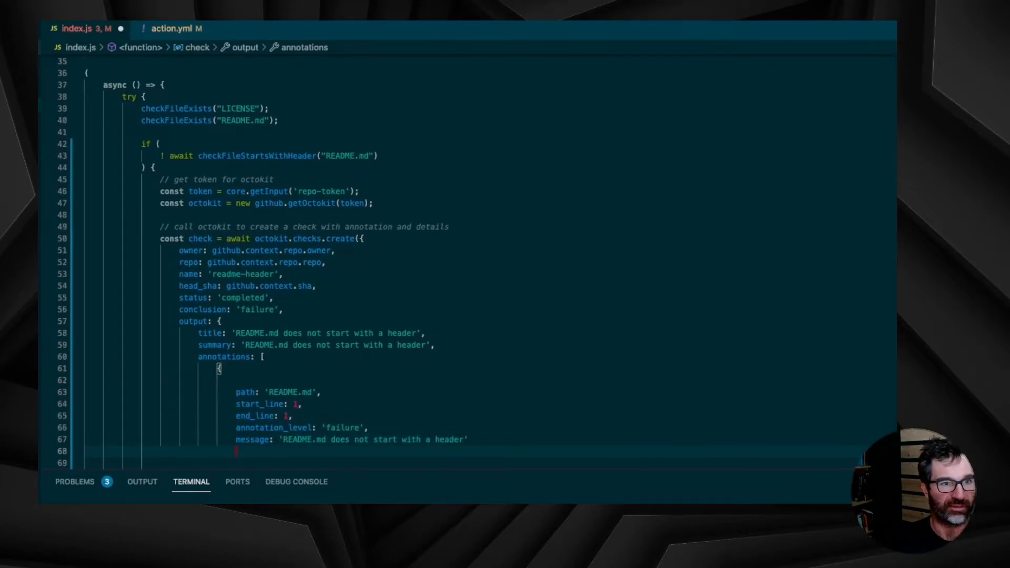
{"action": "type", "text": "start_column: 1,"}
{"action": "left_click", "coordinate": [391, 463]}
{"action": "type", "text": "end_column: 1"}
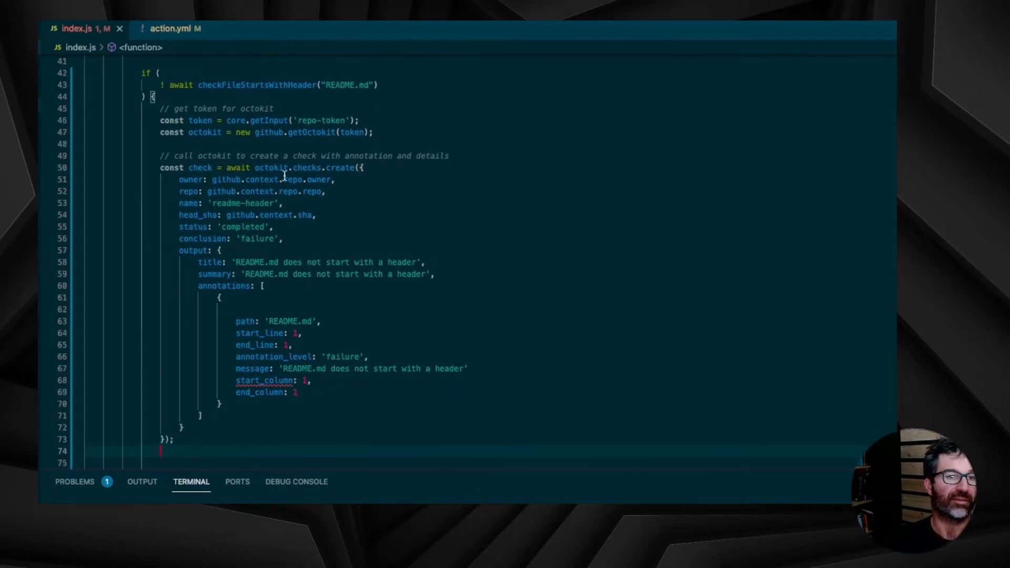
{"action": "type", "text": "rest."}
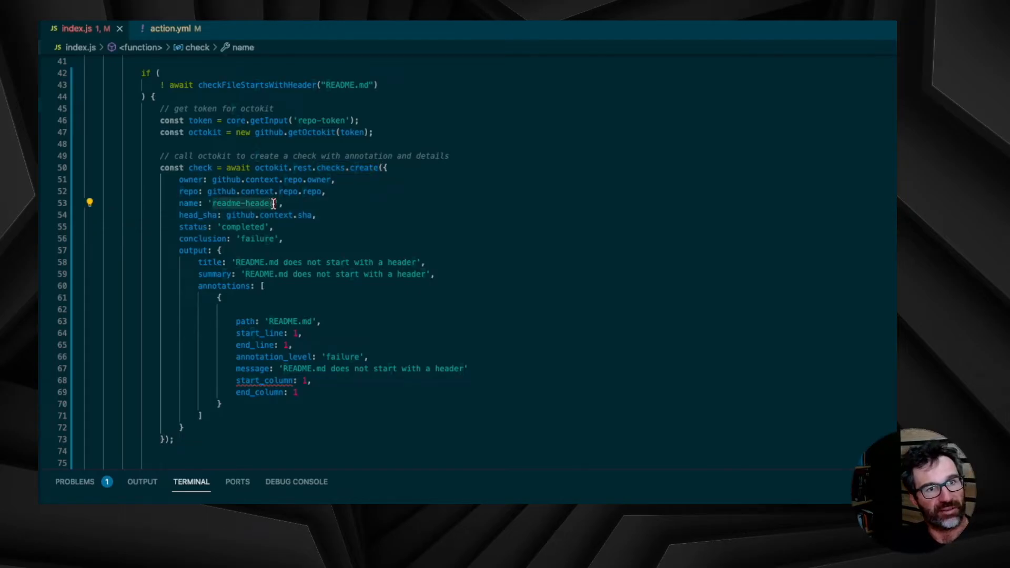
Step: Name the check 'Readme Validator' and reword it to 'Please use markdown syntax to create a title'
{"action": "type", "text": "Readm"}
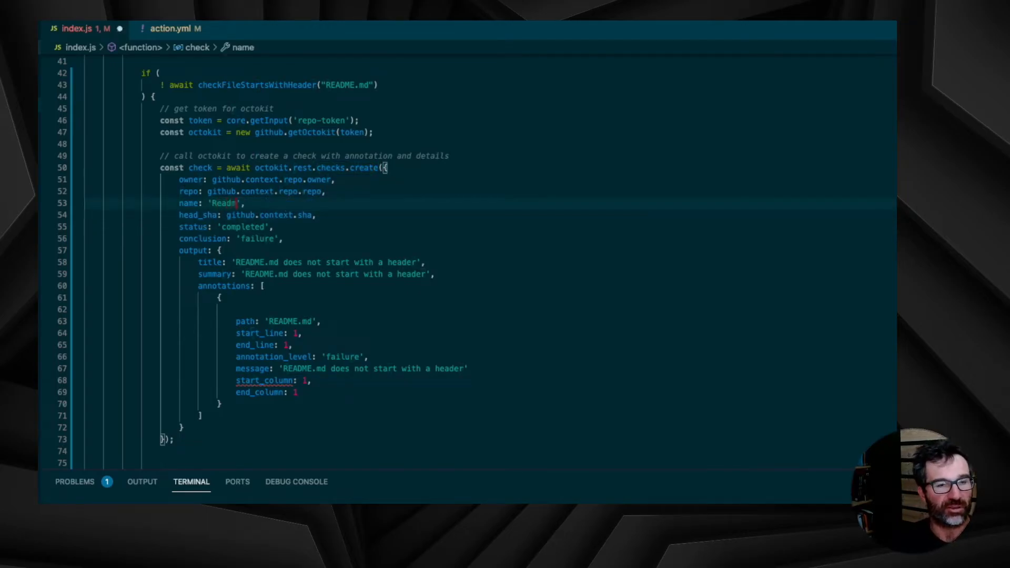
{"action": "type", "text": "Format"}
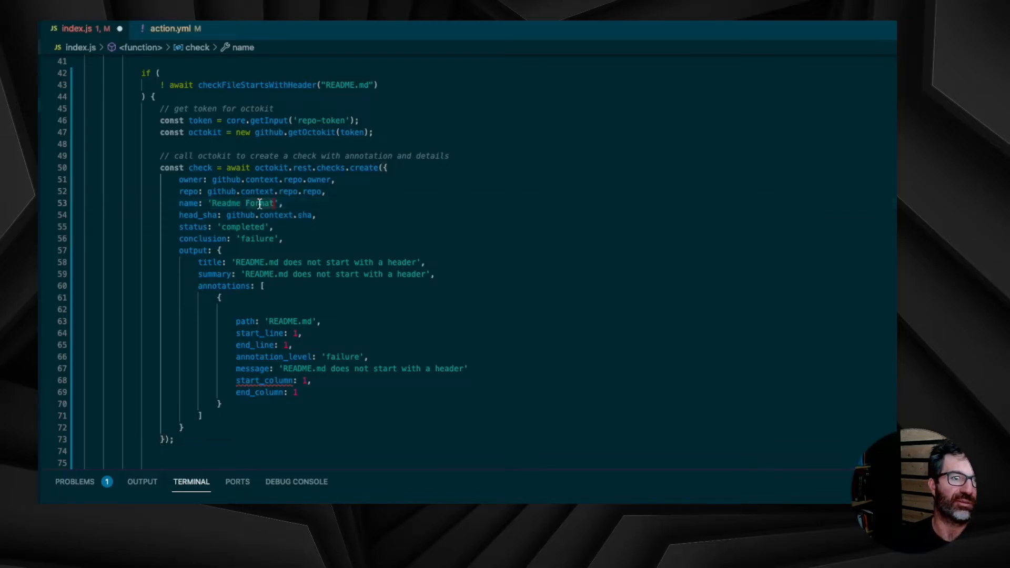
{"action": "type", "text": "Readme Validator"}
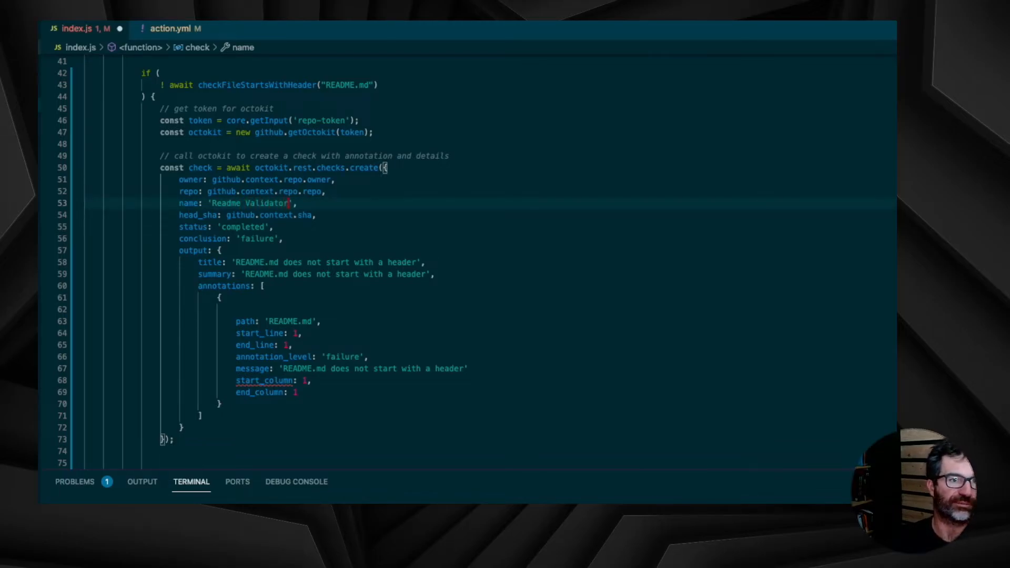
{"action": "left_click", "coordinate": [284, 262]}
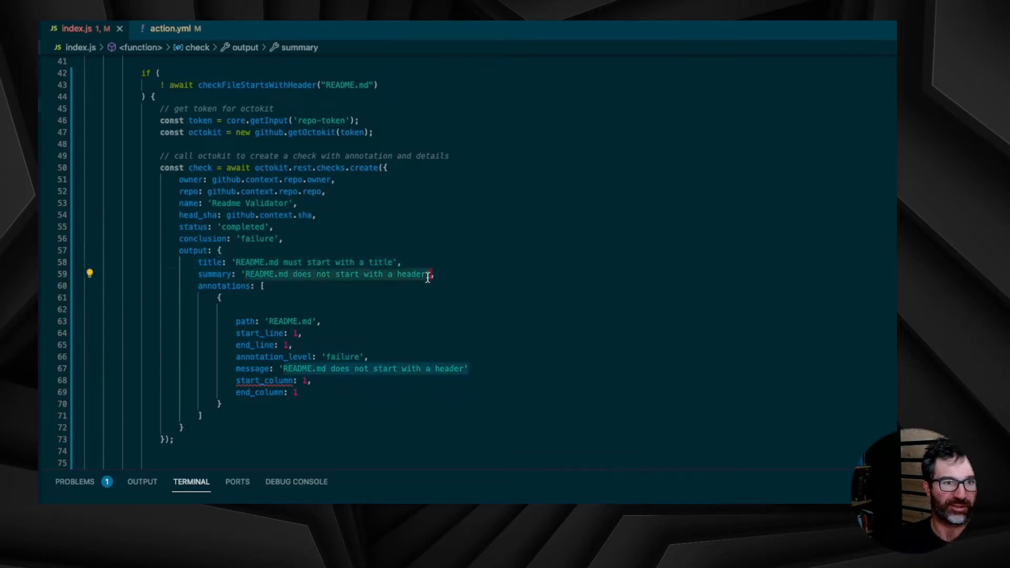
{"action": "type", "text": "Please use ma"}
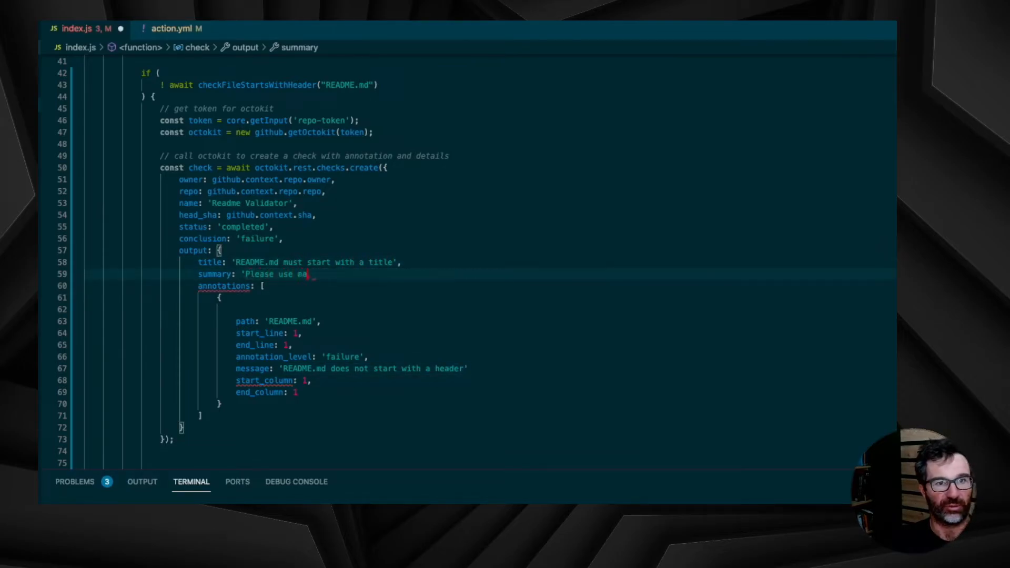
{"action": "type", "text": "rkdown syntax to create a title',"}
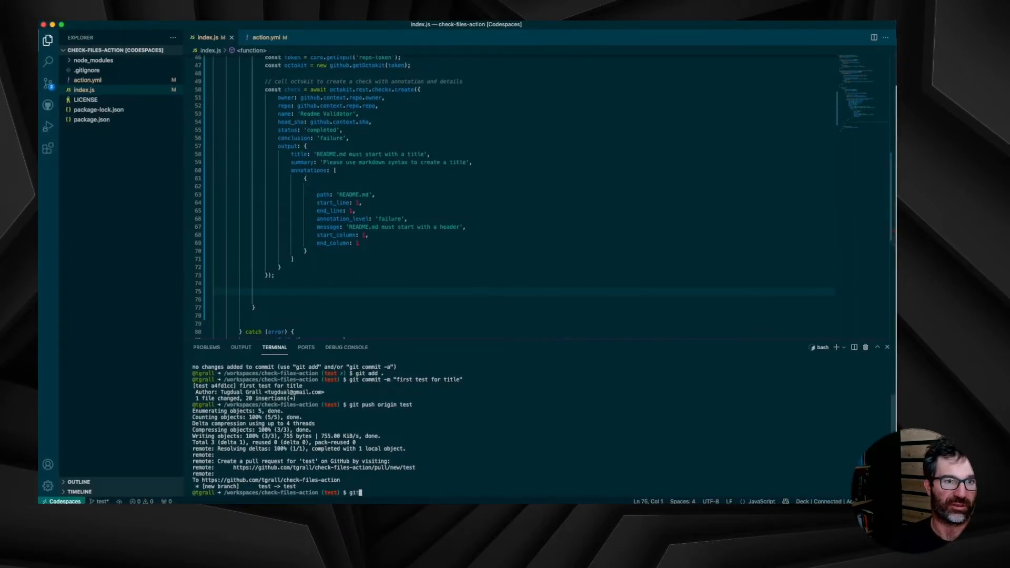
Step: Stage all changes with git add . and commit the new function
{"action": "type", "text": "git add ."}
{"action": "type", "text": "git commit -m \"new function with c"}
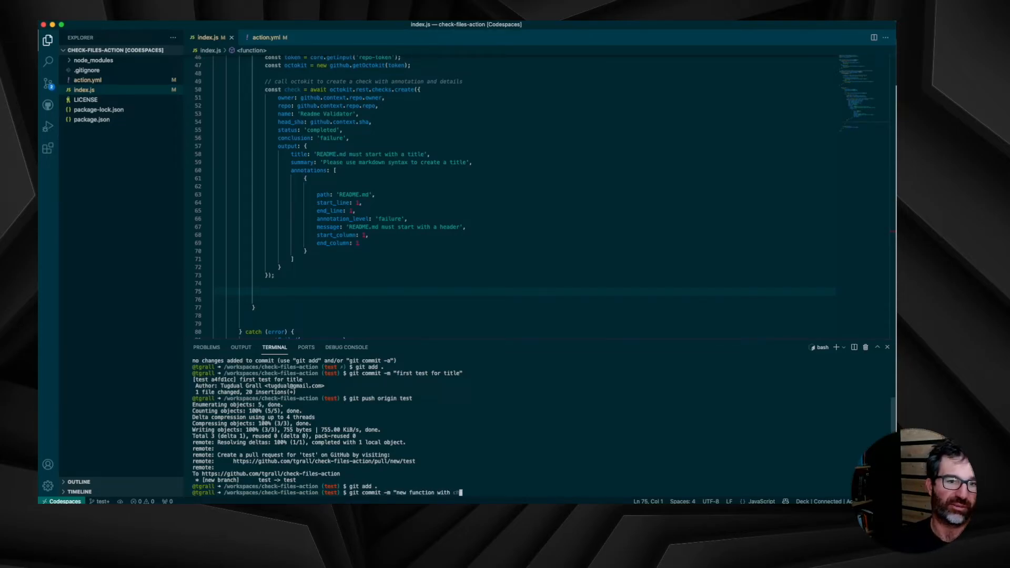
{"action": "key", "text": "Enter"}
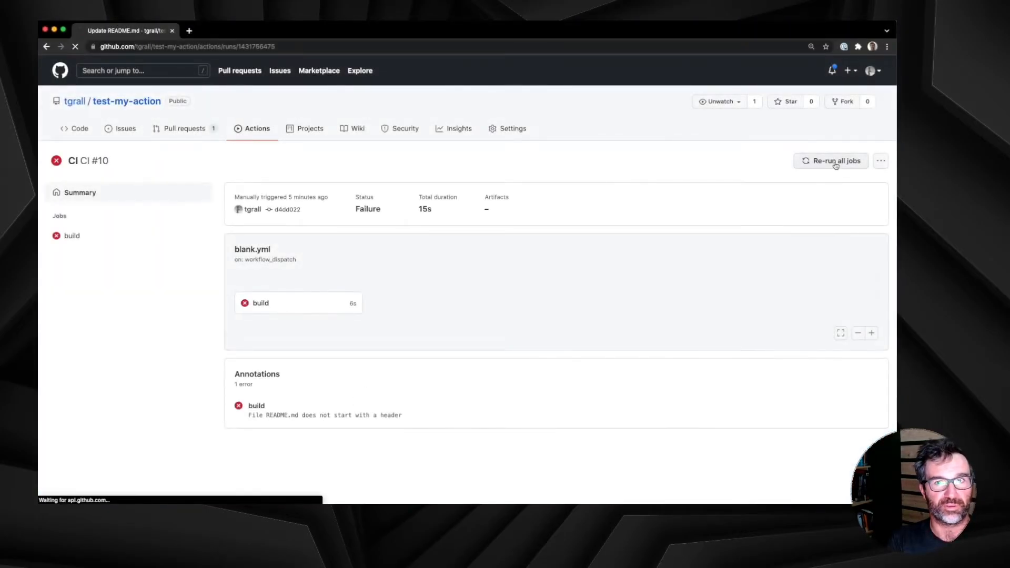
Step: Re-run all CI jobs and open the Readme Validator line 1 README.md failure
{"action": "left_click", "coordinate": [830, 161]}
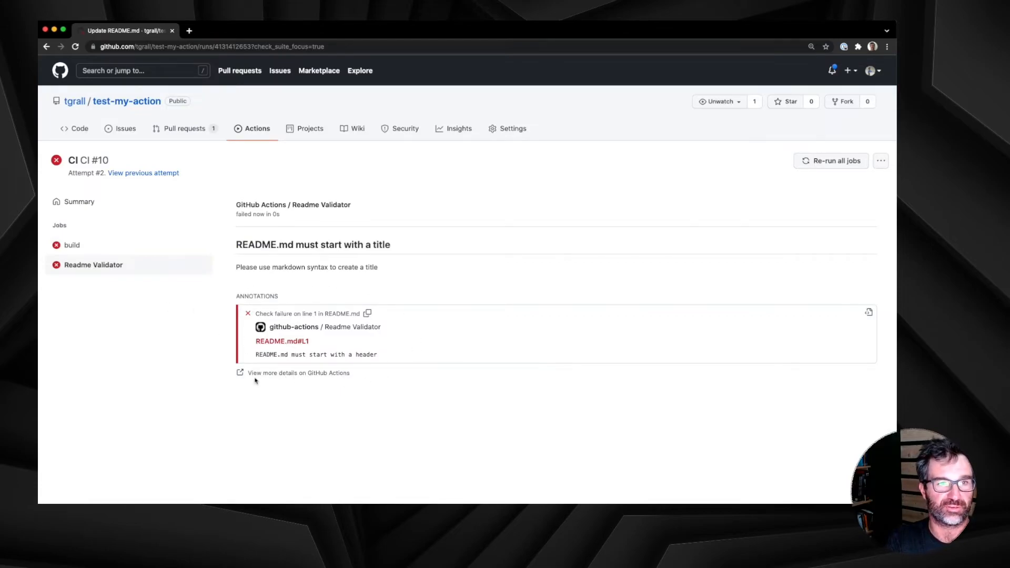
{"action": "left_click_drag", "start_coordinate": [256, 354], "coordinate": [379, 354]}
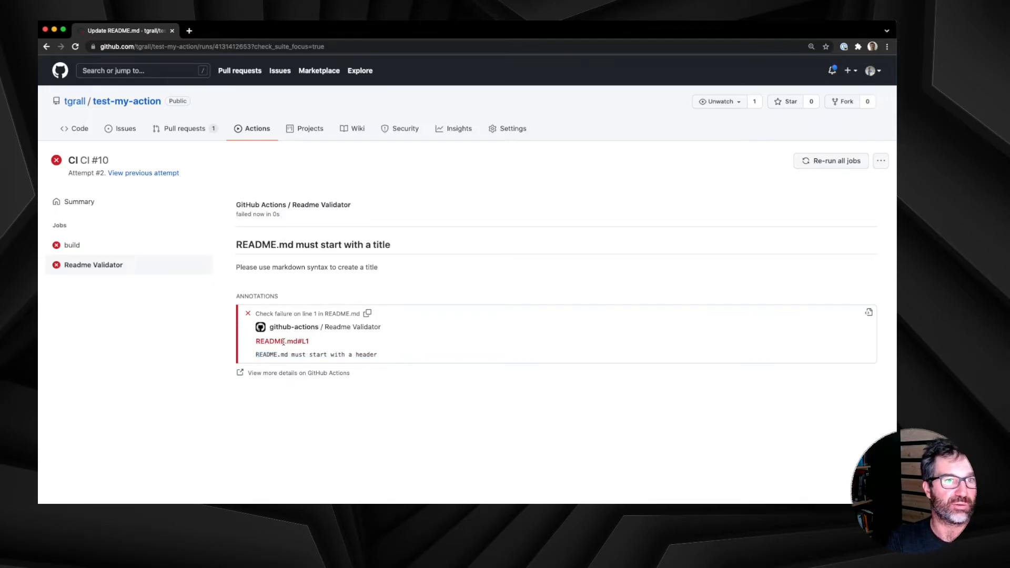
{"action": "left_click", "coordinate": [308, 313]}
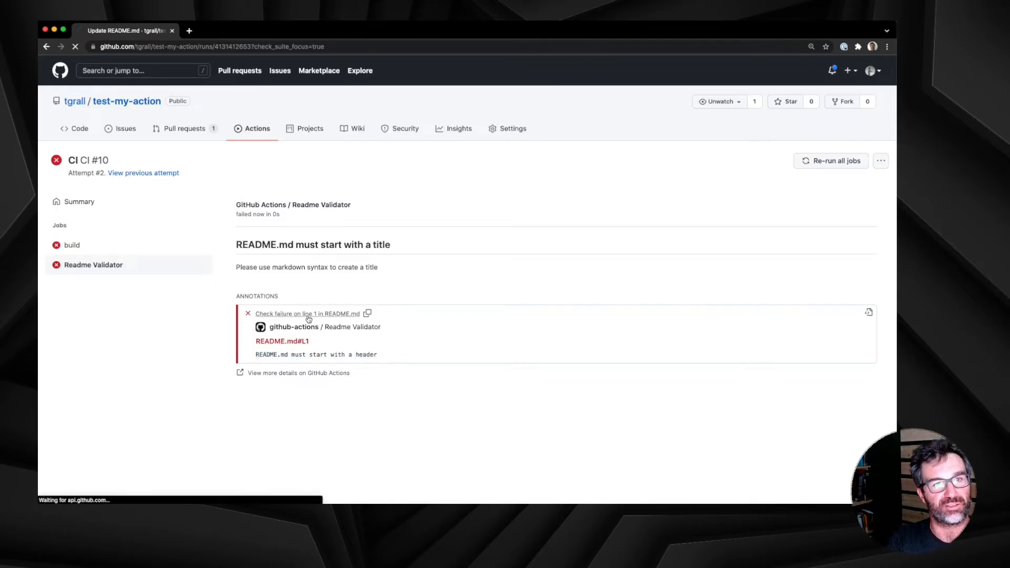